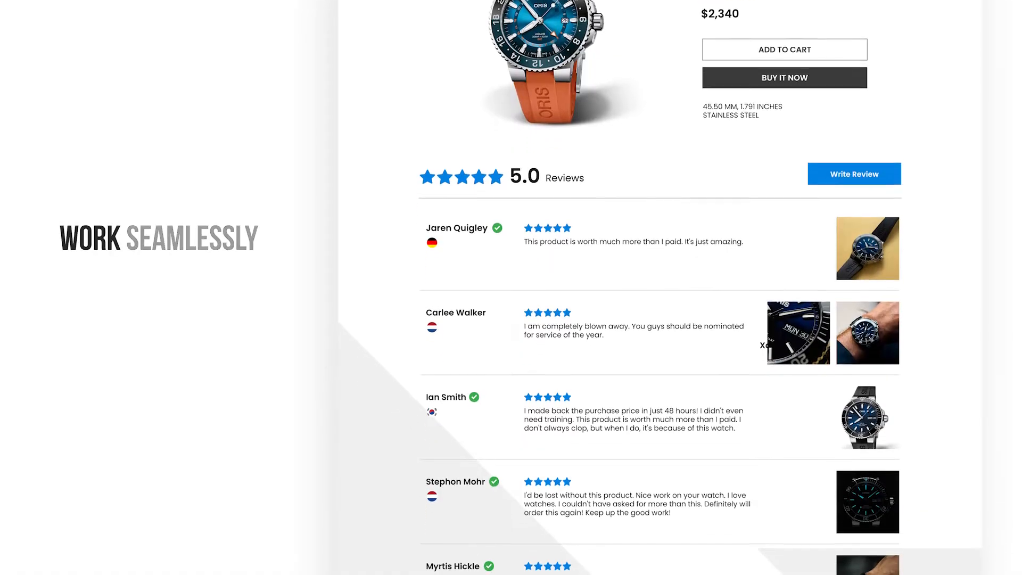
Scroll the Doggo Fluffy Bed page showing 0 reviews before switching to the LAI Reviews dashboard
{"action": "scroll", "scroll_direction": "down", "scroll_amount": 3}
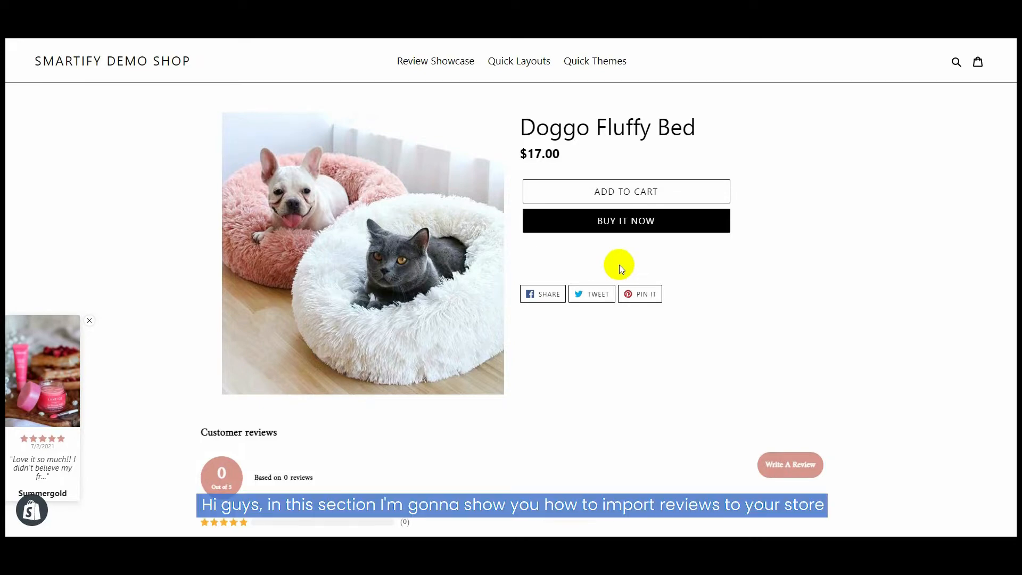
{"action": "scroll", "scroll_direction": "down", "scroll_amount": 3}
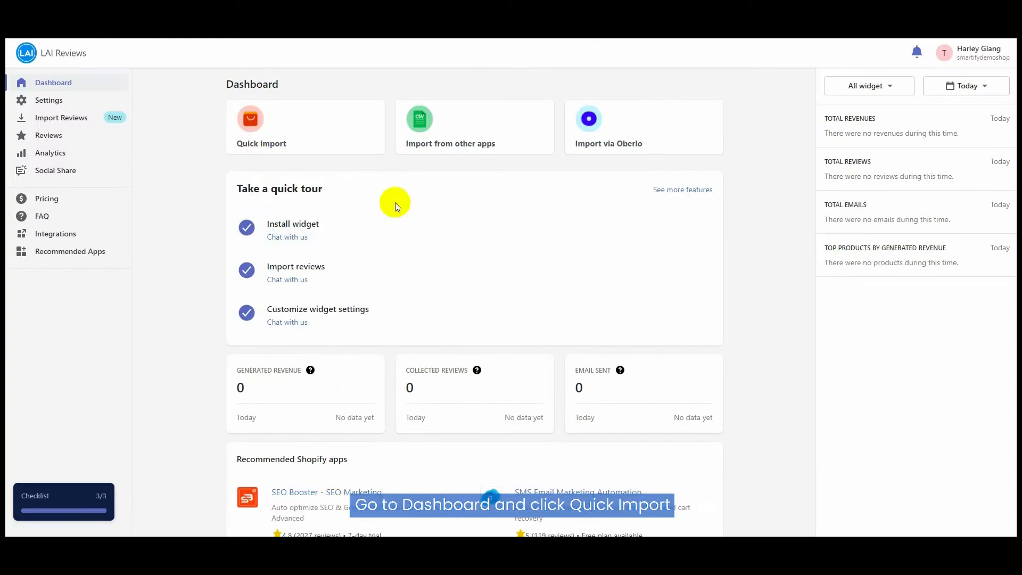
{"action": "left_click", "coordinate": [261, 126]}
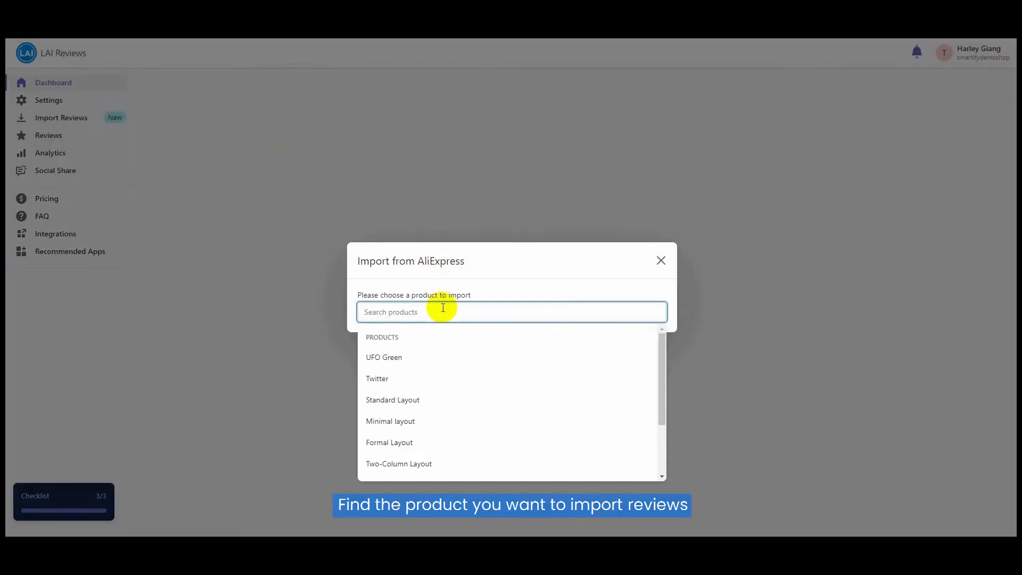
{"action": "type", "text": "doggo"}
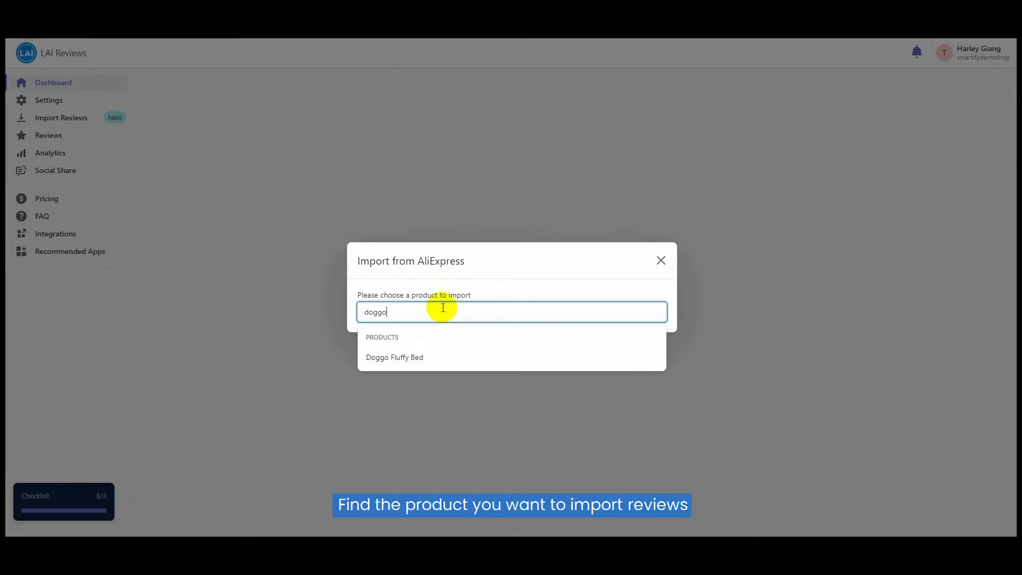
{"action": "left_click", "coordinate": [394, 357]}
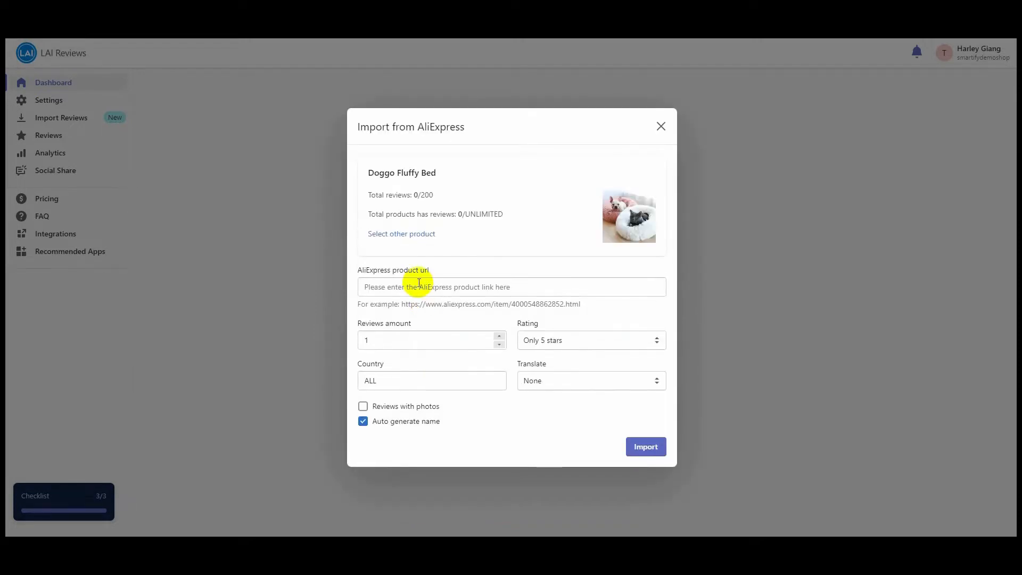
{"action": "left_click", "coordinate": [511, 288]}
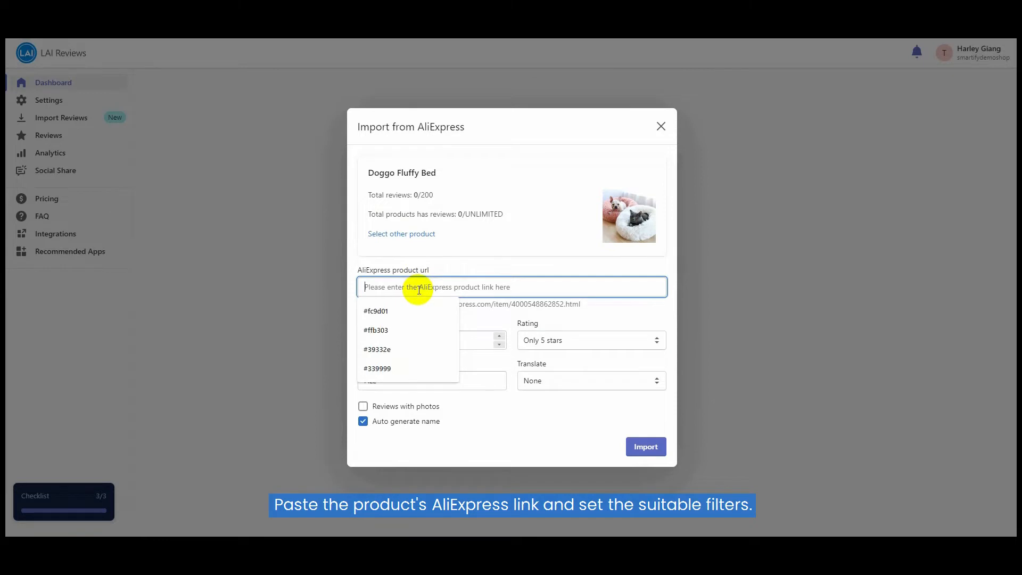
{"action": "type", "text": "https://www.aliexpress.com/item/4000332441274.html?spm=a2g0o.home.15002.144.2eeb"}
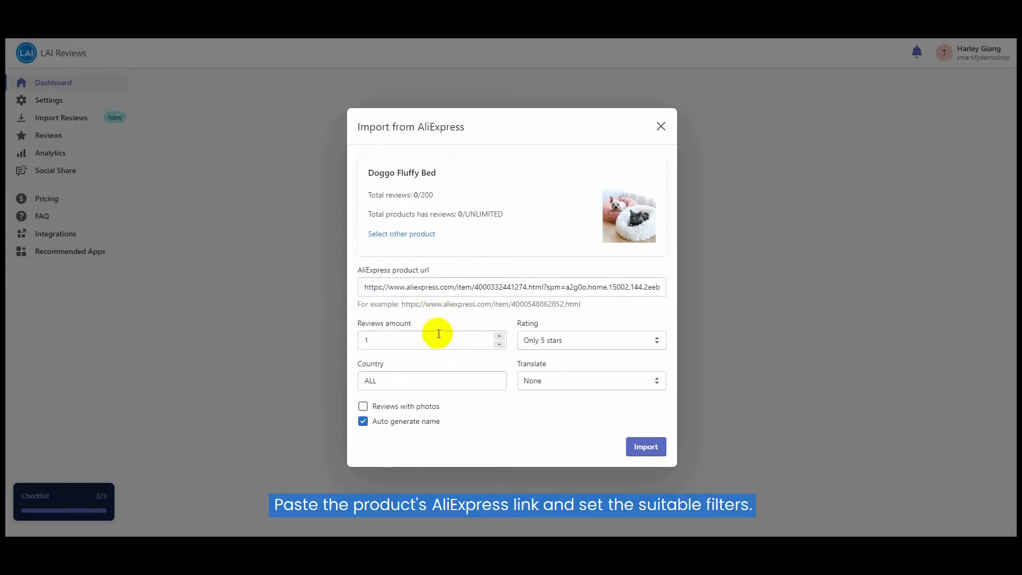
Import 17 reviews, 4 stars and up, All Country, translated to English, with photos only
{"action": "left_click", "coordinate": [430, 341]}
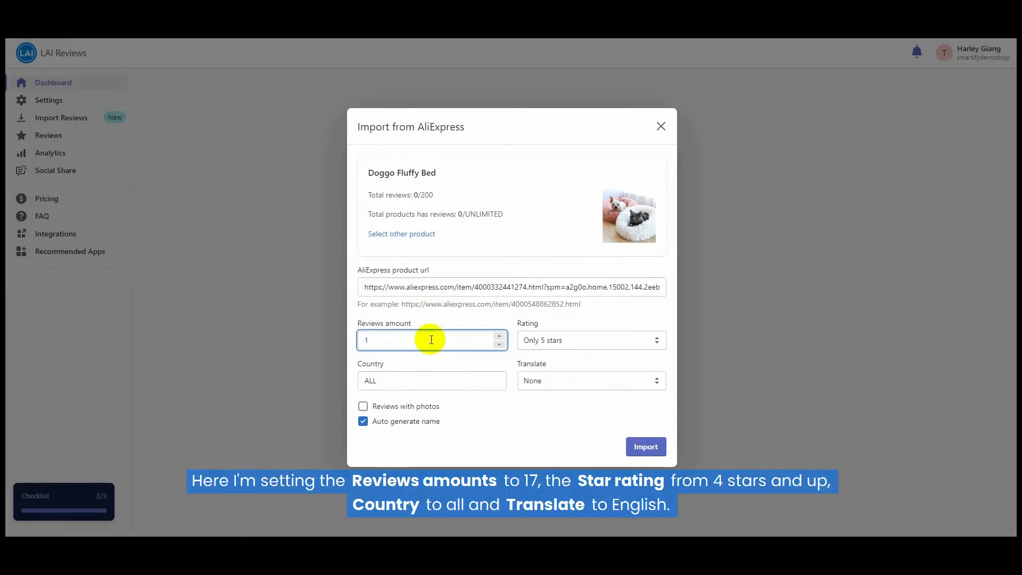
{"action": "left_click", "coordinate": [591, 341]}
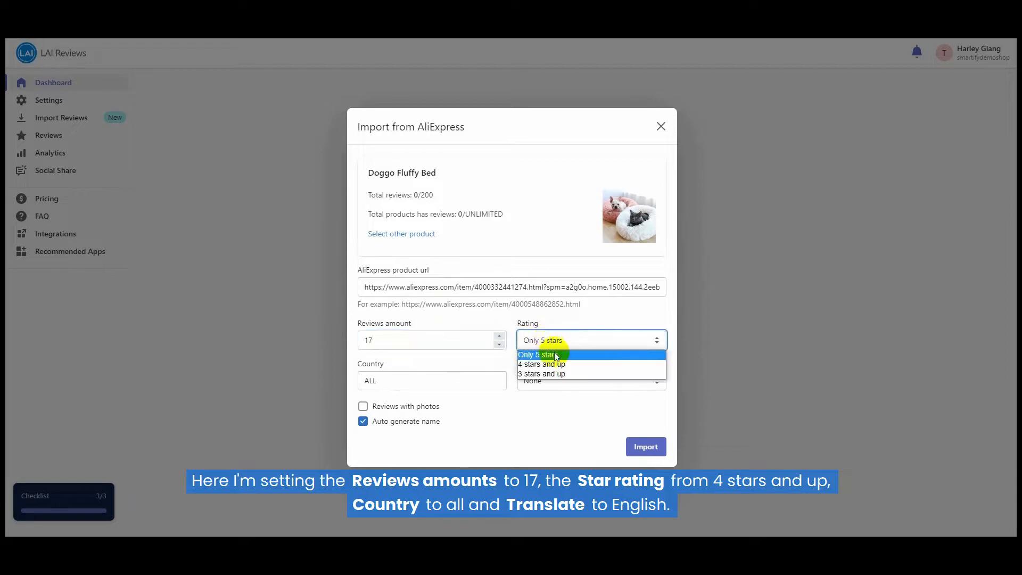
{"action": "left_click", "coordinate": [432, 380]}
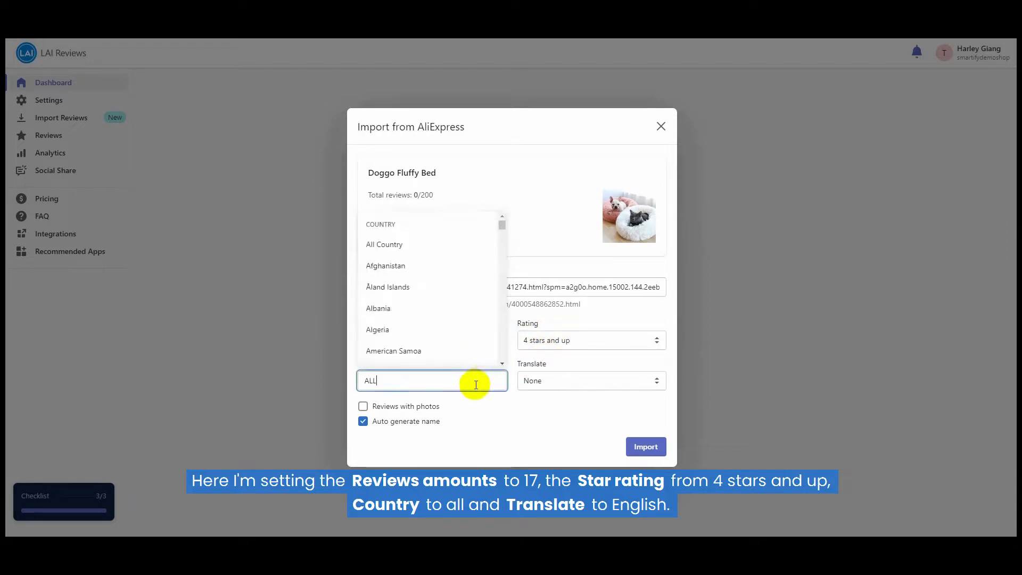
{"action": "left_click", "coordinate": [383, 245]}
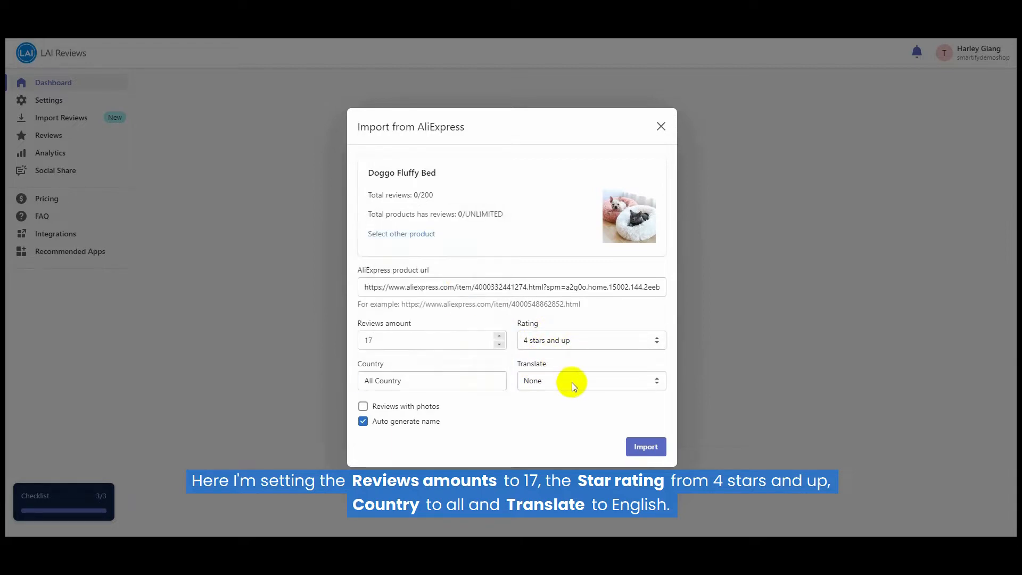
{"action": "left_click", "coordinate": [591, 380]}
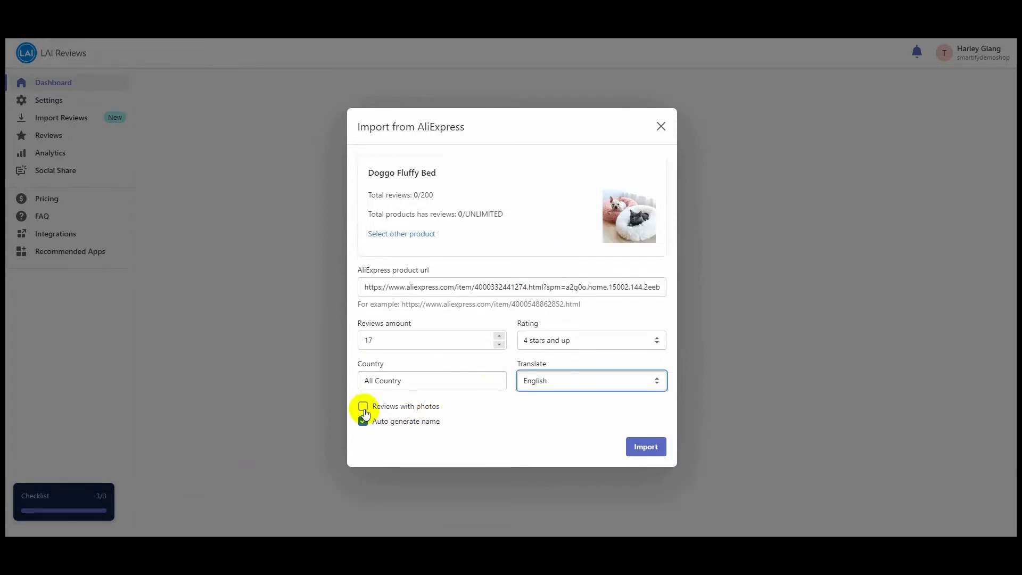
{"action": "left_click", "coordinate": [362, 407]}
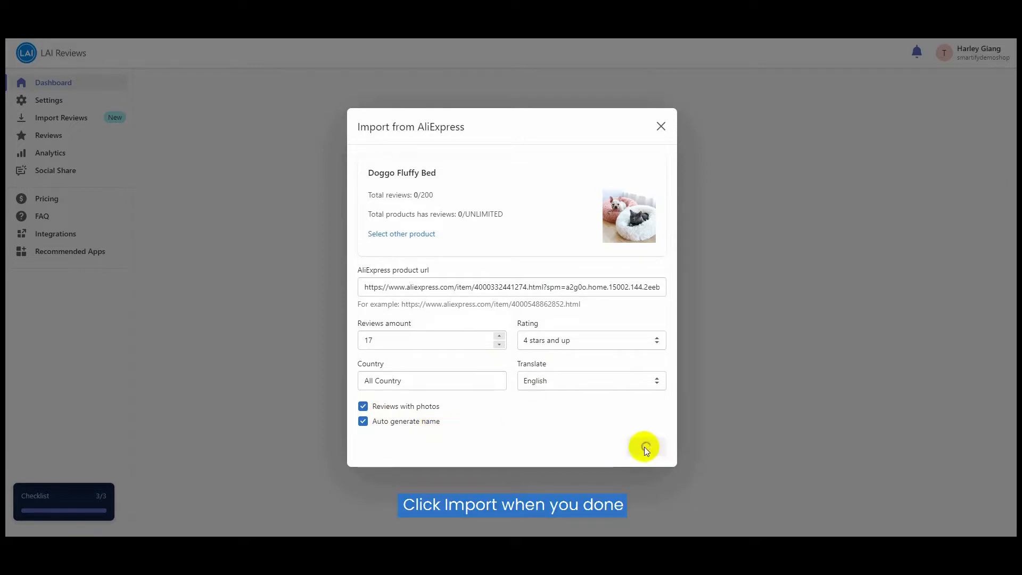
{"action": "left_click", "coordinate": [644, 447]}
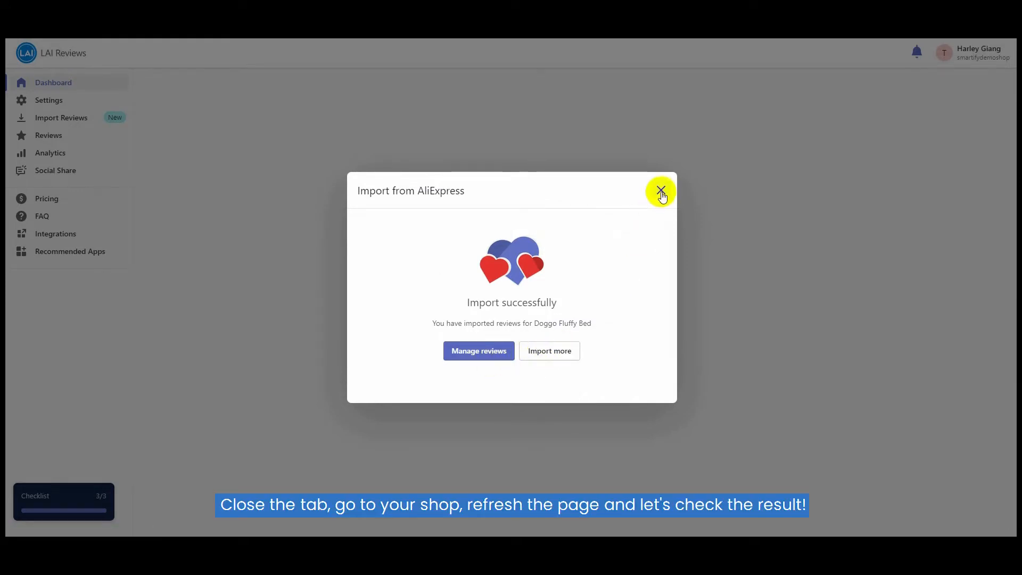
Dismiss the success message and scroll through the 17 imported reviews averaging 4.8 on the storefront
{"action": "left_click", "coordinate": [659, 191]}
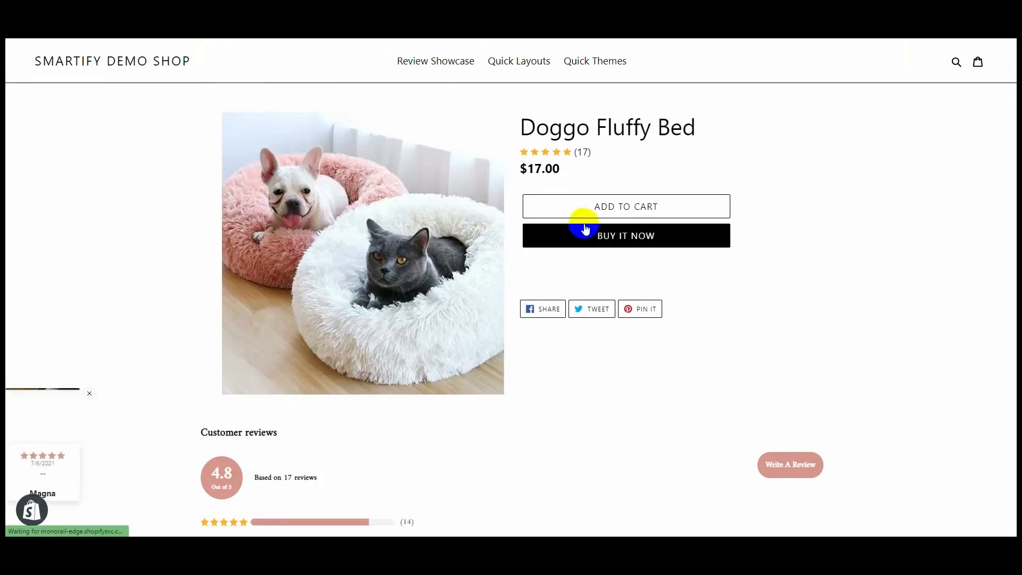
{"action": "scroll", "scroll_direction": "down", "scroll_amount": 3}
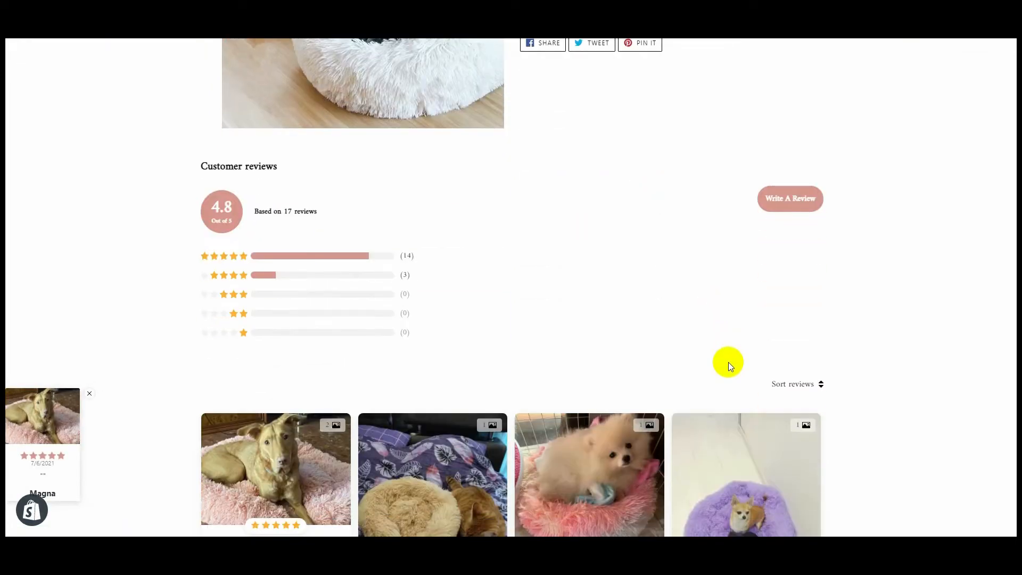
{"action": "scroll", "scroll_direction": "down", "scroll_amount": 3}
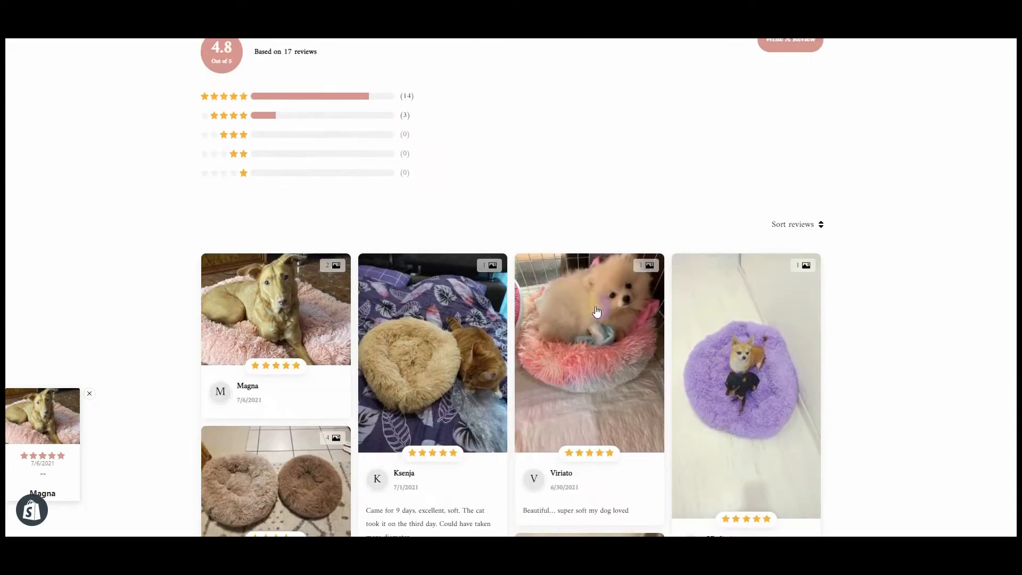
{"action": "scroll", "scroll_direction": "down", "scroll_amount": 3}
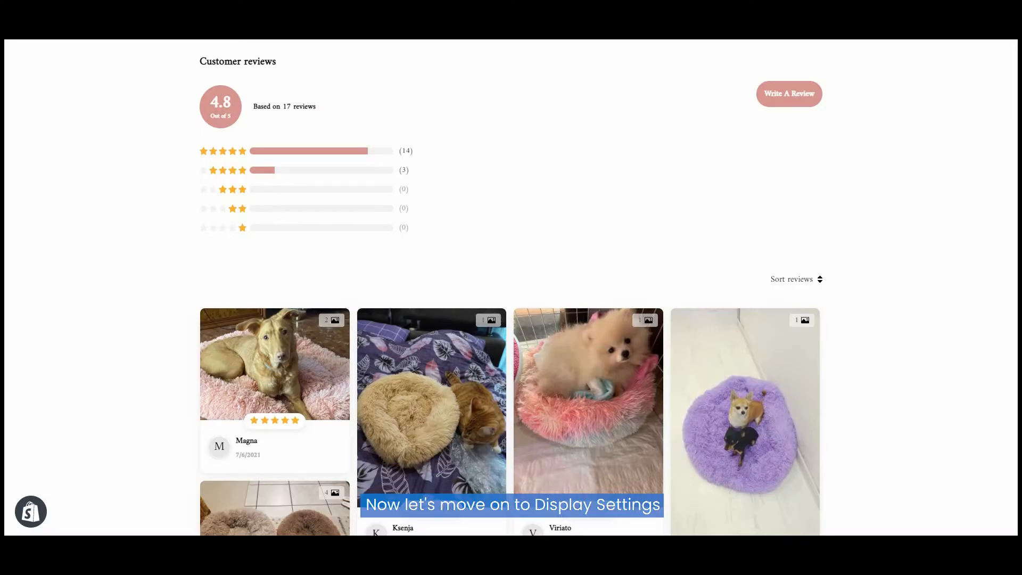
{"action": "mouse_move", "coordinate": [628, 282]}
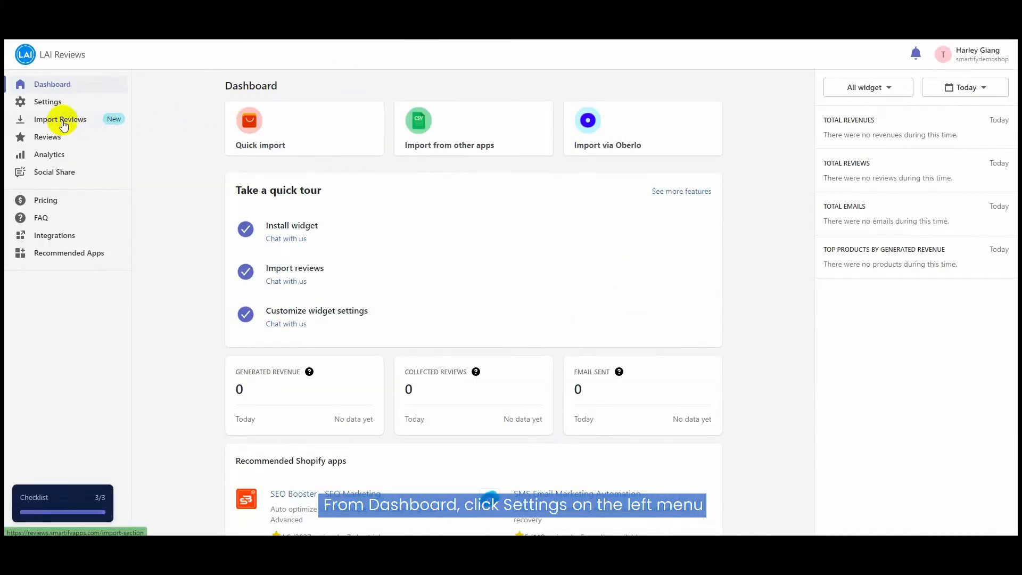
In the widget display settings, set the premade layout to Dynamic
{"action": "left_click", "coordinate": [47, 102]}
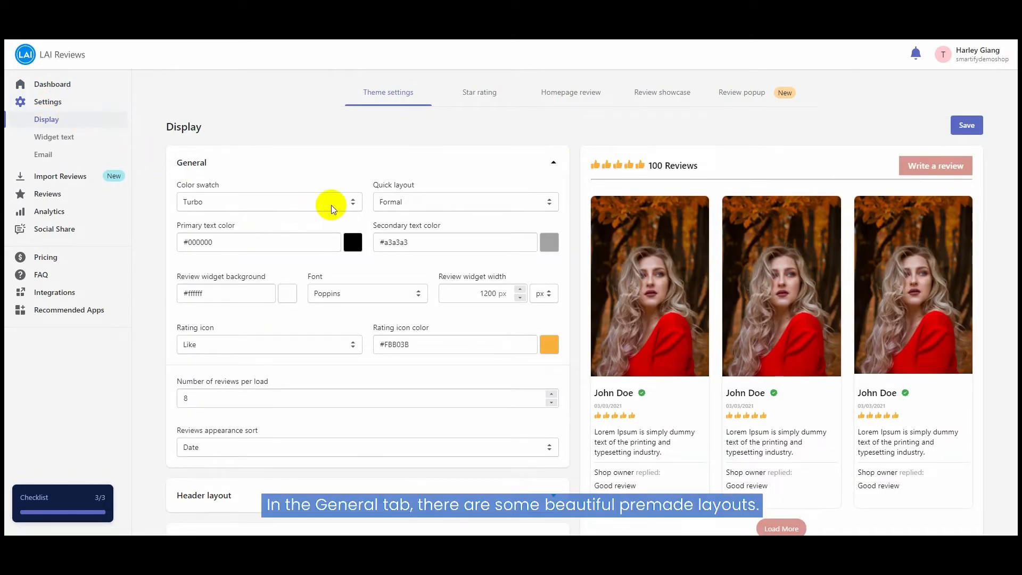
{"action": "left_click", "coordinate": [465, 202]}
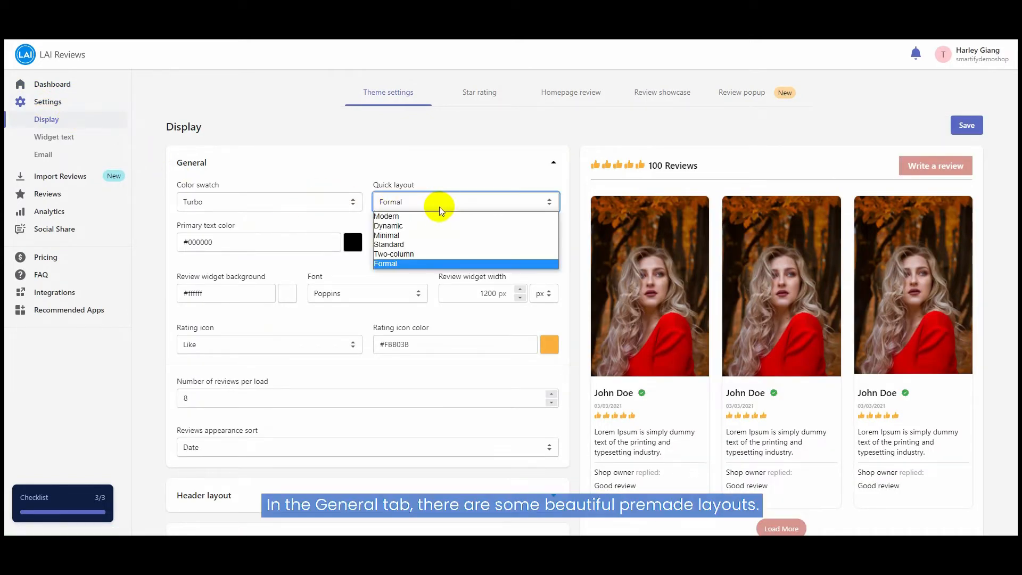
{"action": "left_click", "coordinate": [388, 226]}
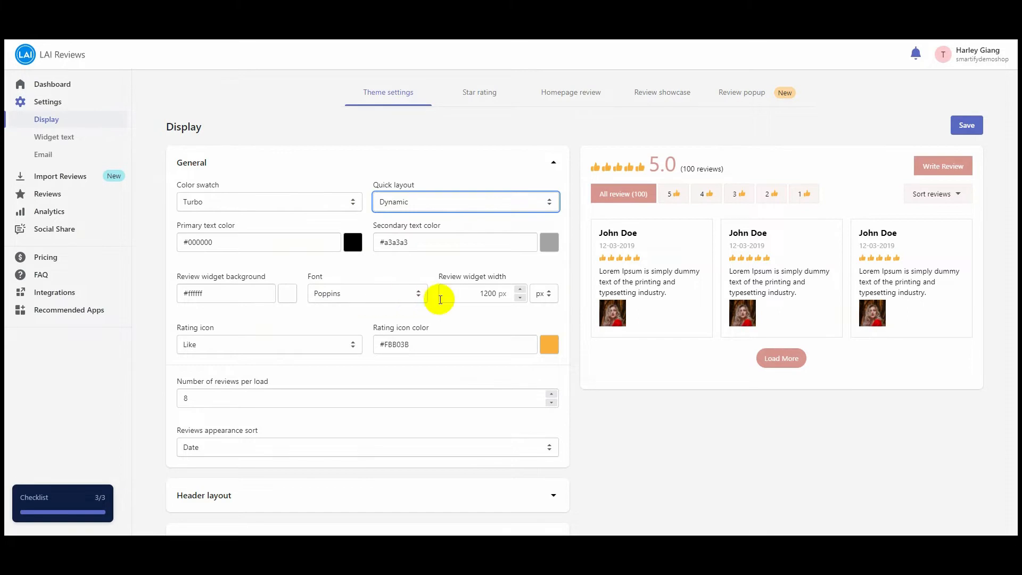
{"action": "mouse_move", "coordinate": [456, 424]}
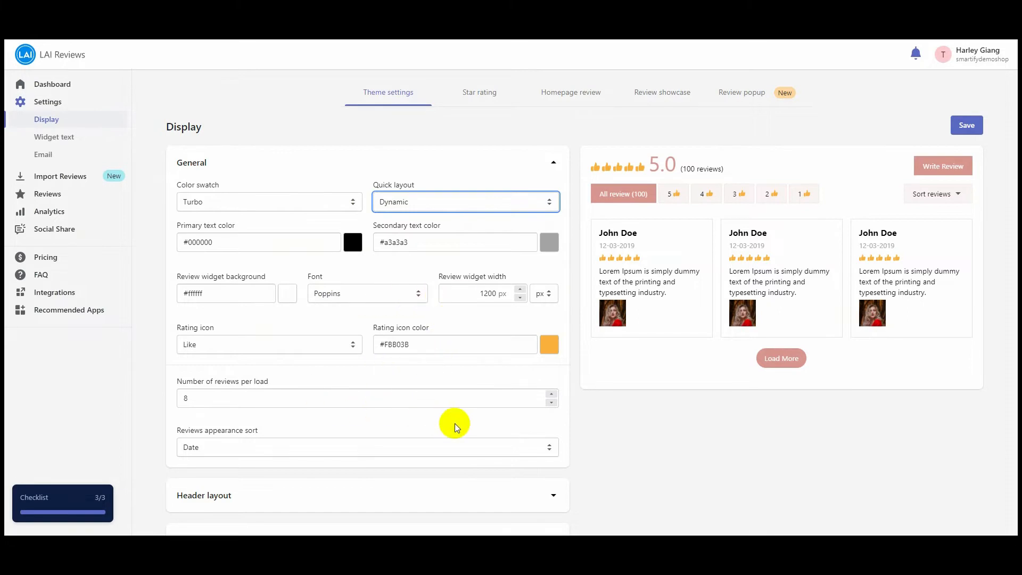
Set the widget's rating icon to Star
{"action": "scroll", "scroll_direction": "down", "scroll_amount": 3}
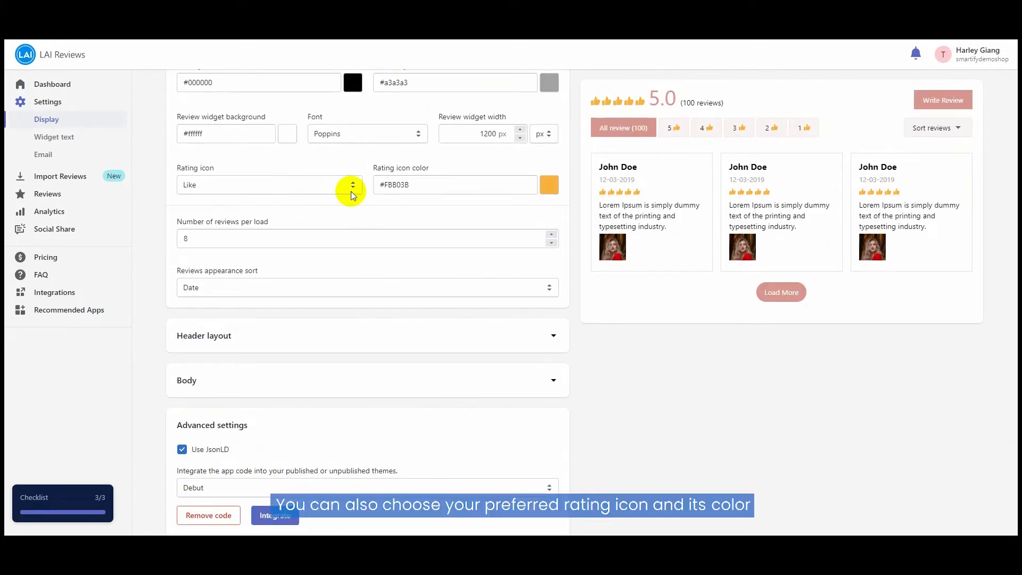
{"action": "left_click", "coordinate": [268, 185]}
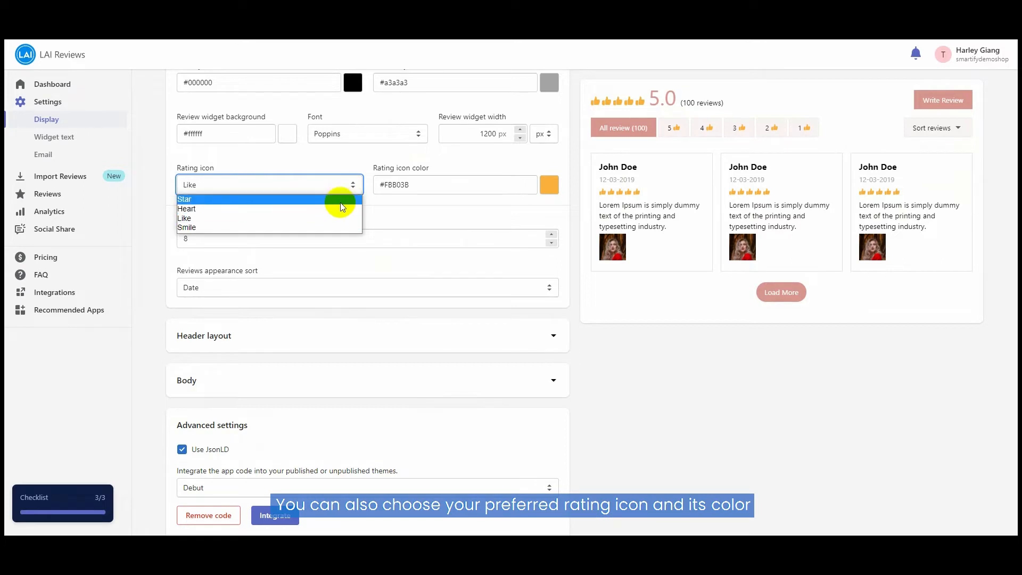
{"action": "left_click", "coordinate": [183, 199]}
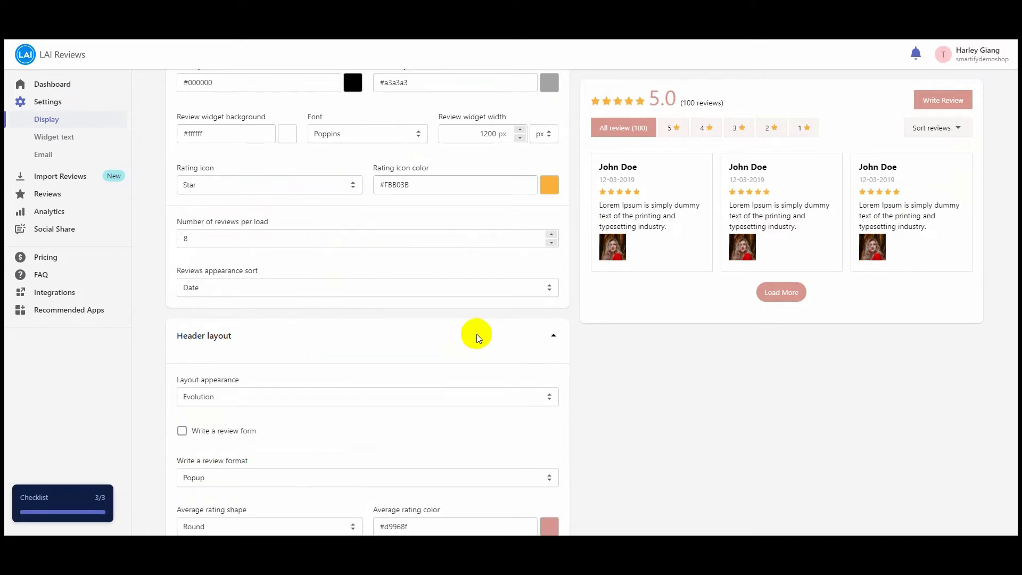
Set the review buttons and average rating colour to dark grey #3a3a3a in Header layout
{"action": "scroll", "scroll_direction": "down", "scroll_amount": 3}
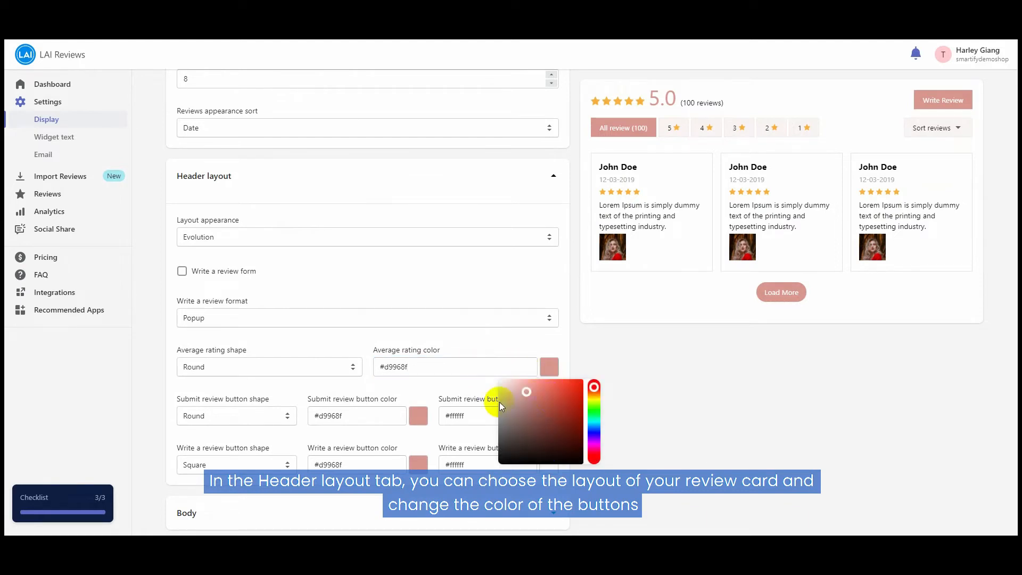
{"action": "left_click", "coordinate": [453, 367]}
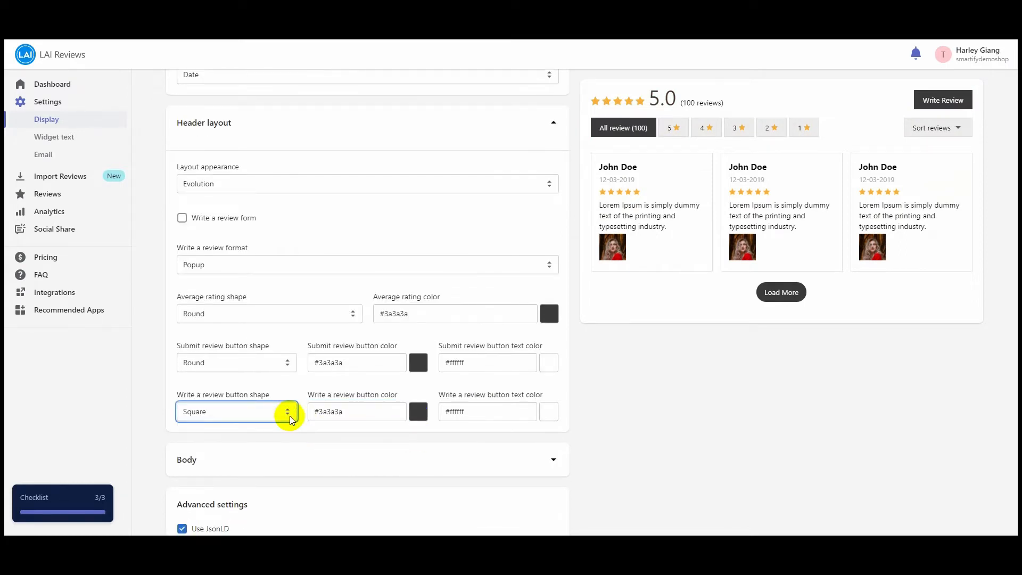
{"action": "mouse_move", "coordinate": [526, 459]}
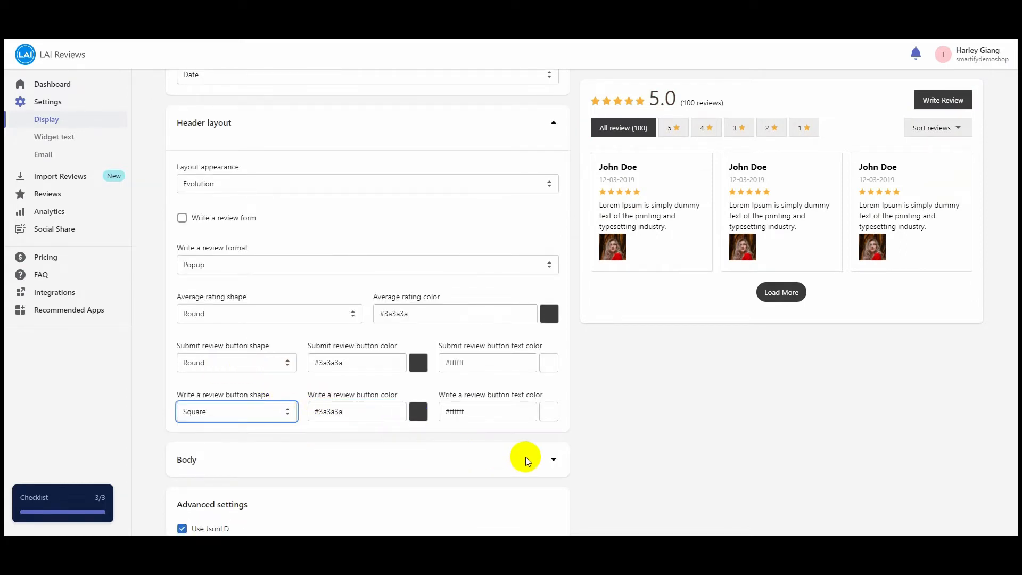
{"action": "left_click", "coordinate": [554, 460]}
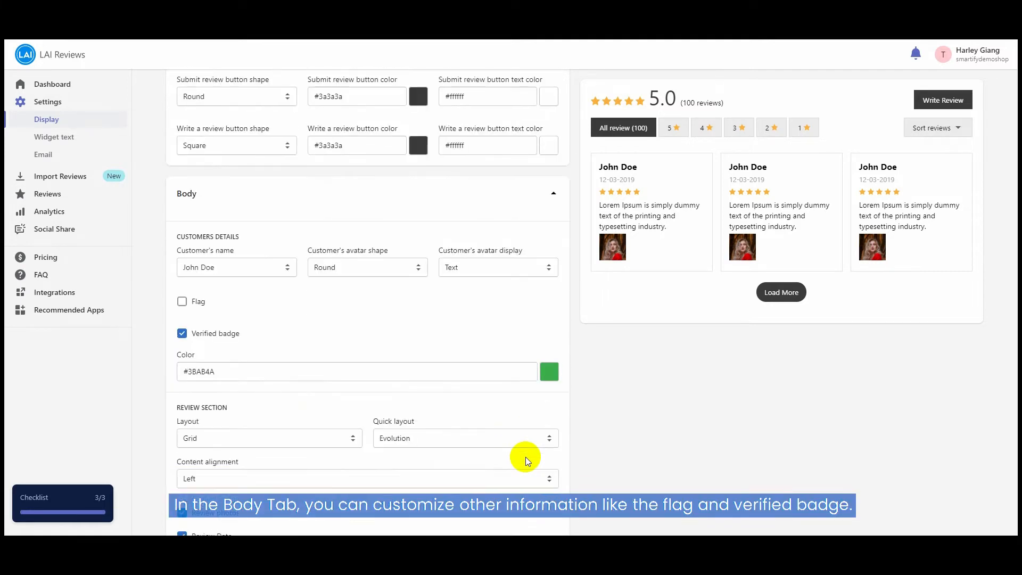
{"action": "left_click", "coordinate": [181, 333]}
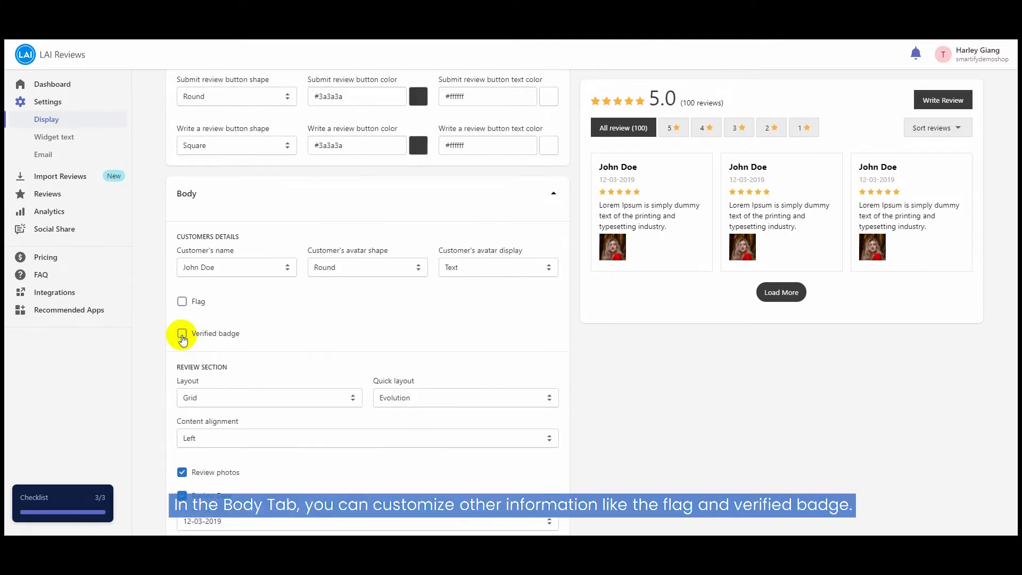
{"action": "left_click", "coordinate": [181, 333]}
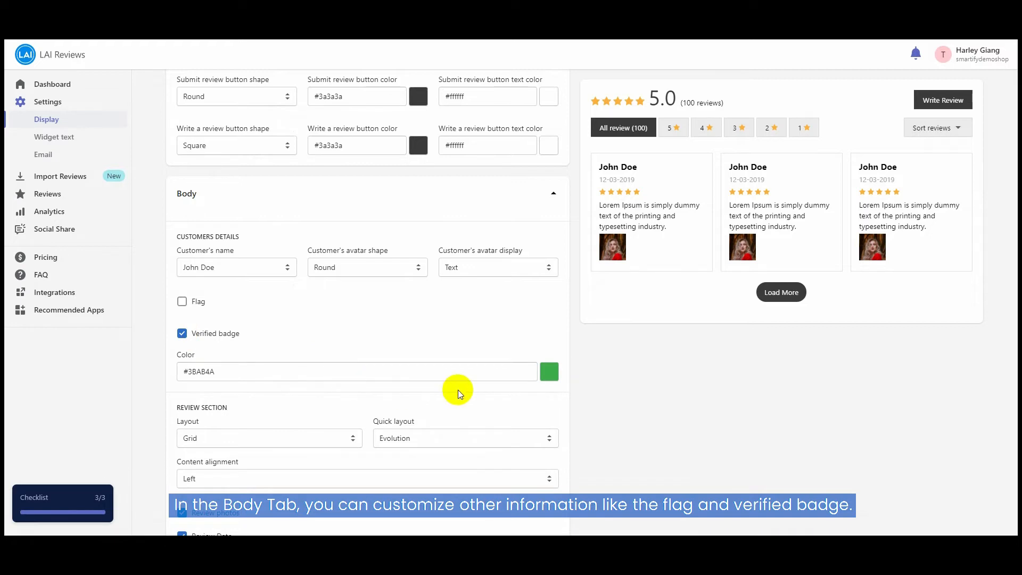
{"action": "scroll", "scroll_direction": "down", "scroll_amount": 3}
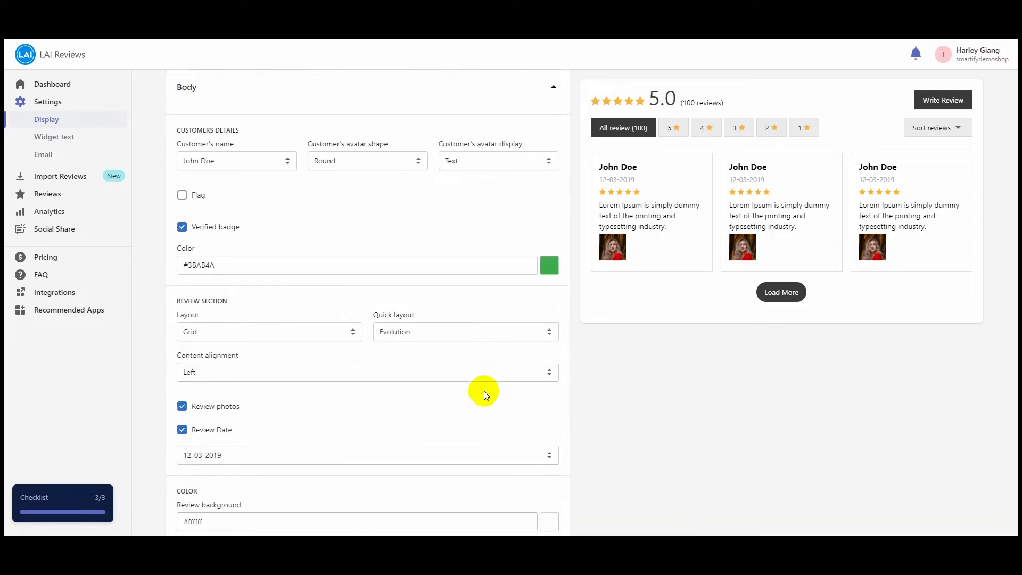
{"action": "mouse_move", "coordinate": [336, 404]}
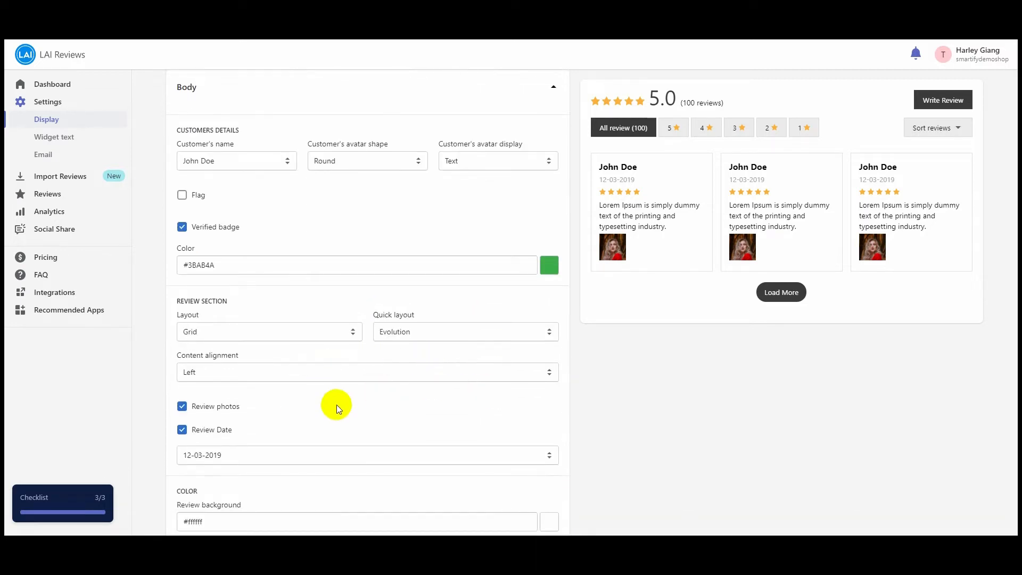
{"action": "scroll", "scroll_direction": "down", "scroll_amount": 3}
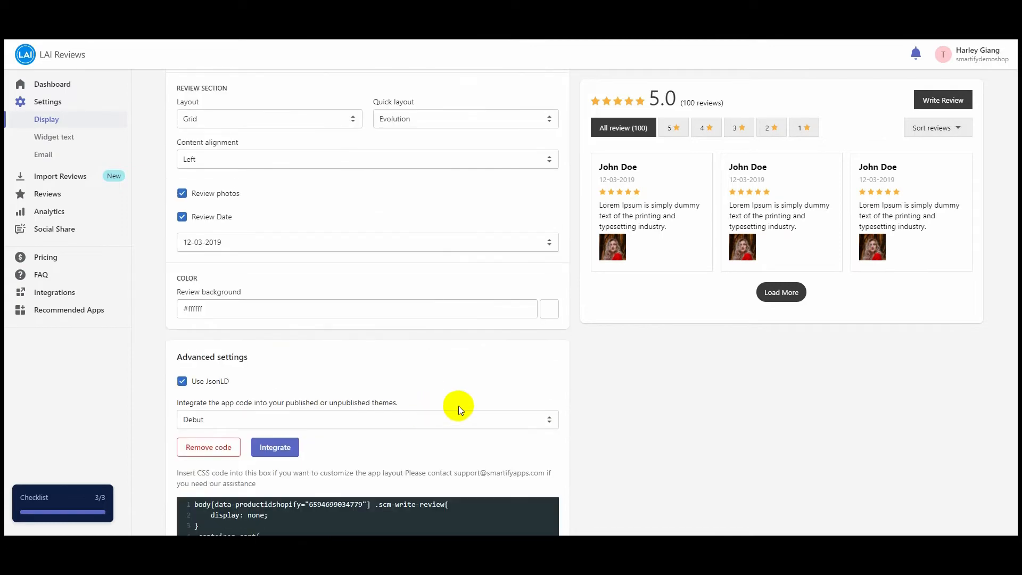
{"action": "scroll", "scroll_direction": "down", "scroll_amount": 3}
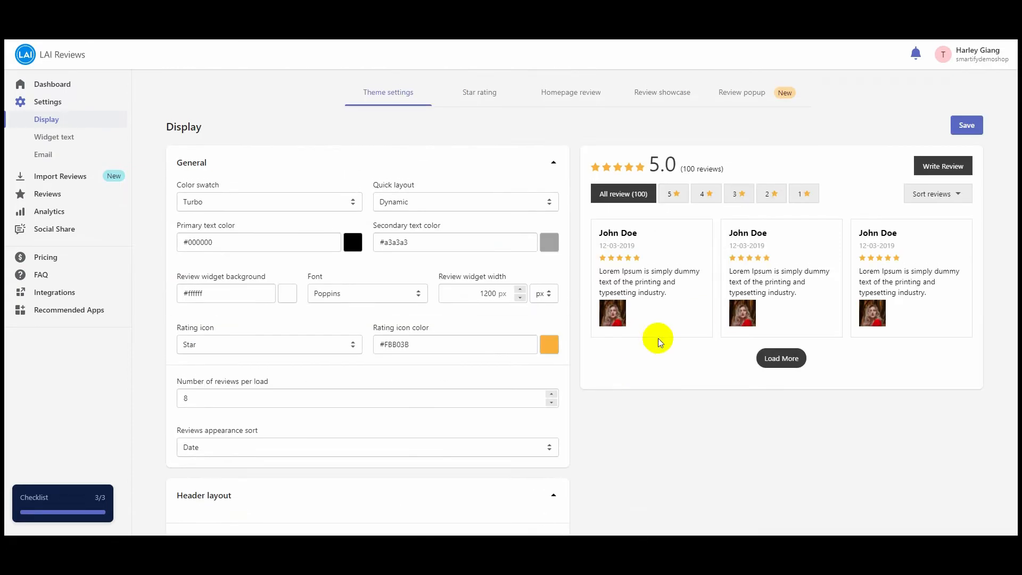
{"action": "mouse_move", "coordinate": [966, 125]}
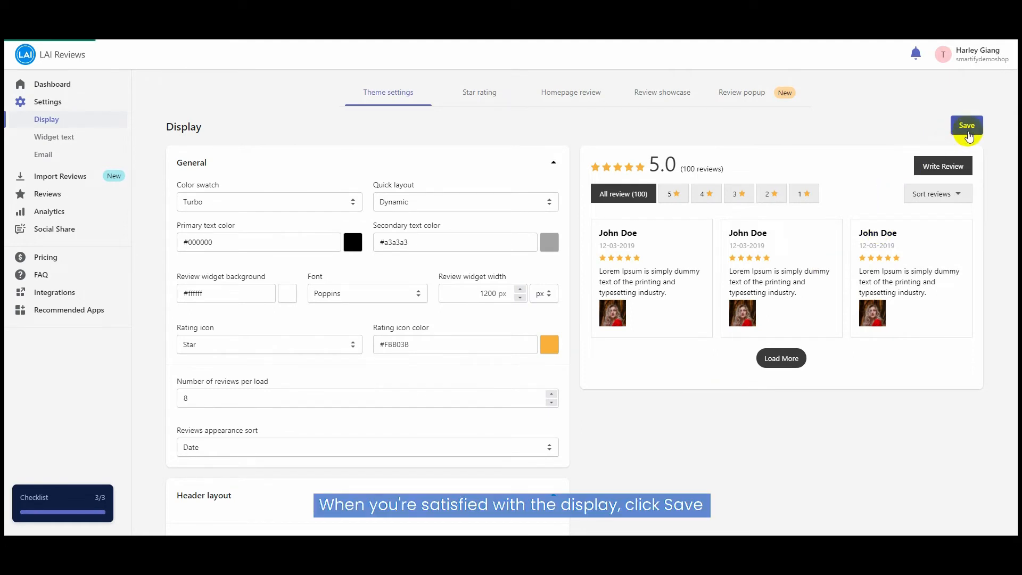
Save the customized Display settings for the review widget
{"action": "left_click", "coordinate": [966, 126]}
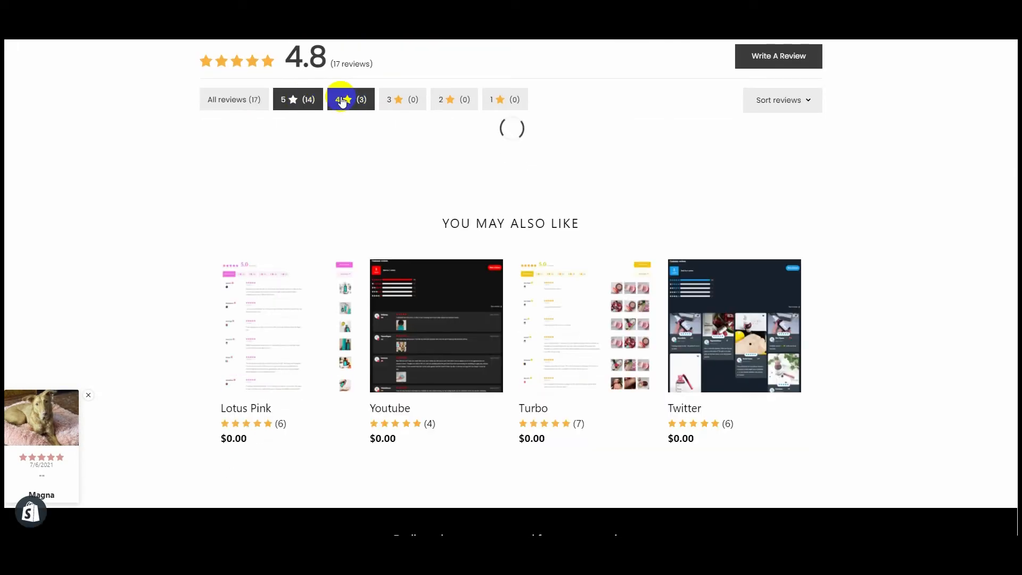
Filter the storefront review widget to show only 4-star reviews
{"action": "left_click", "coordinate": [352, 99]}
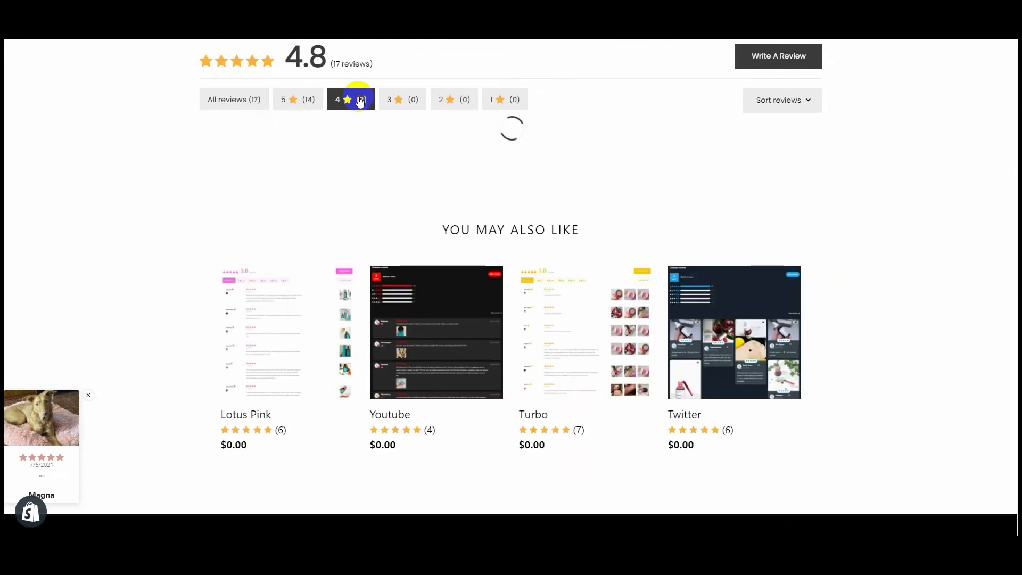
{"action": "left_click", "coordinate": [351, 100]}
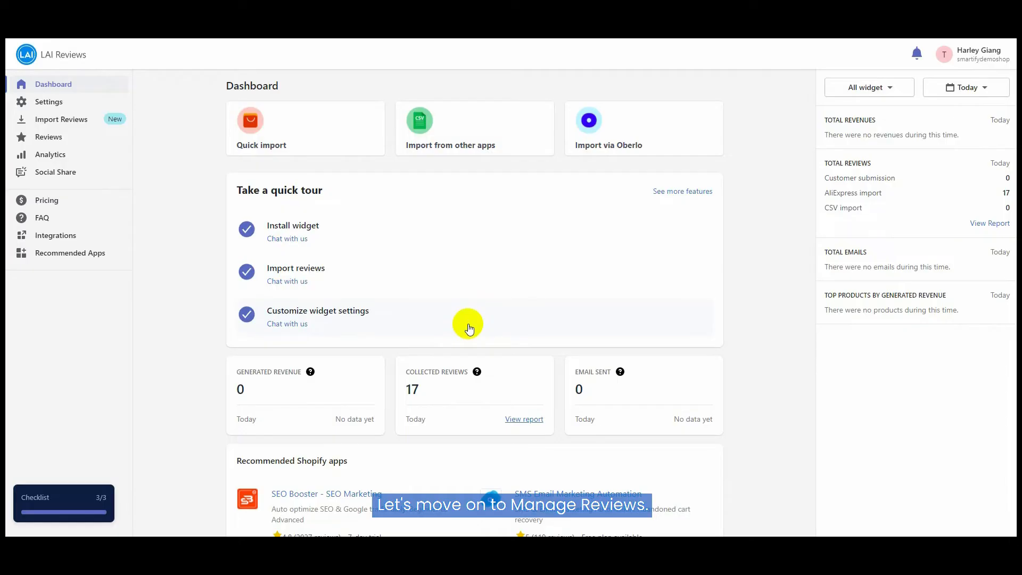
{"action": "mouse_move", "coordinate": [69, 98]}
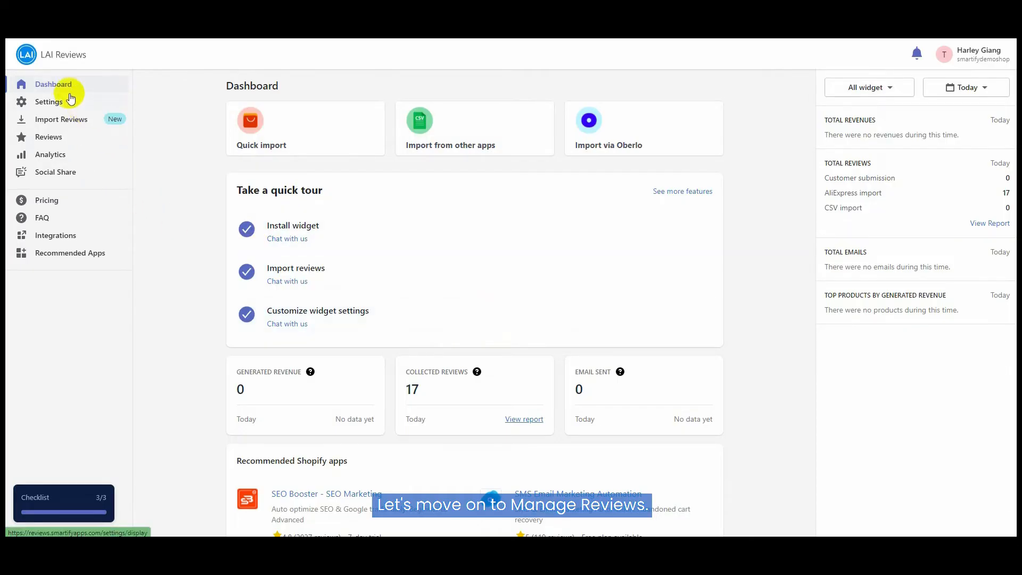
Filter Manage reviews to the Doggo Fluffy Bed product, listing its 17 reviews
{"action": "left_click", "coordinate": [48, 137]}
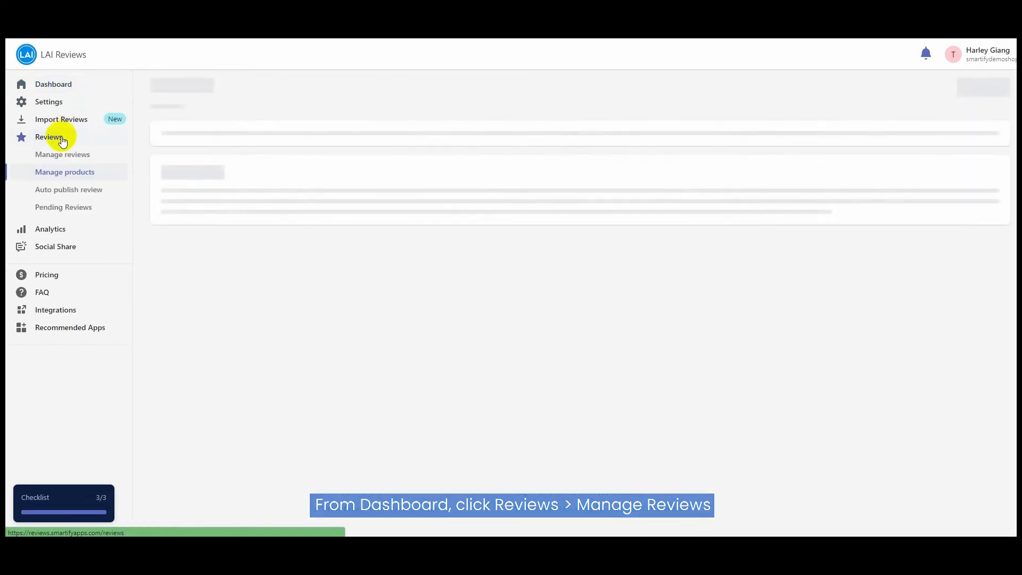
{"action": "left_click", "coordinate": [62, 155]}
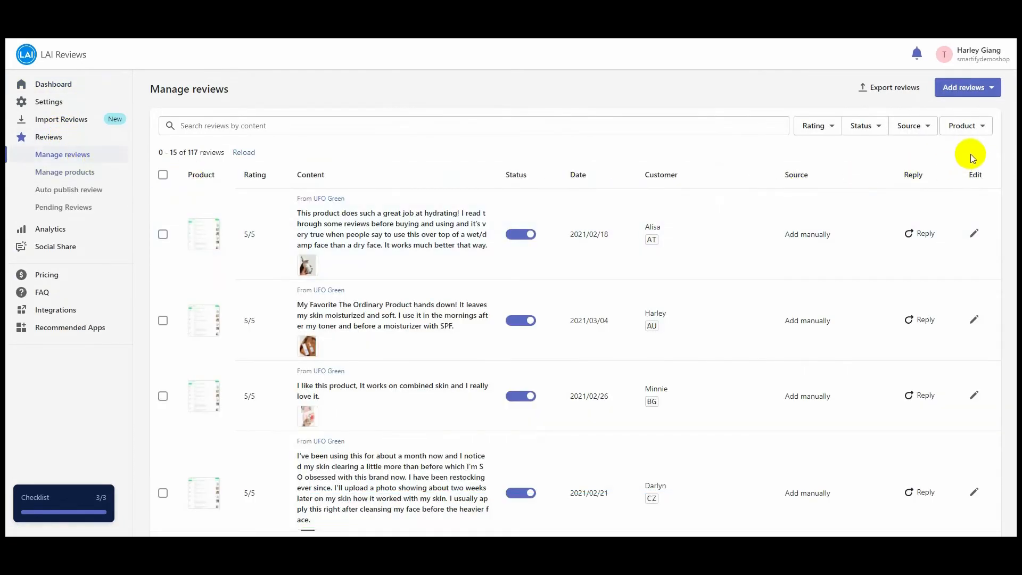
{"action": "left_click", "coordinate": [964, 125]}
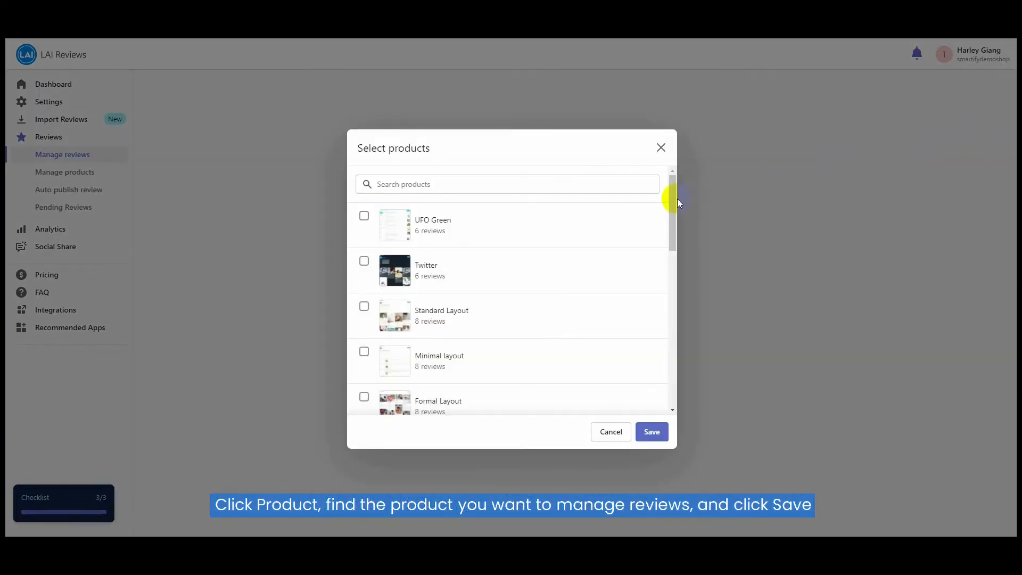
{"action": "scroll", "scroll_direction": "down", "scroll_amount": 3}
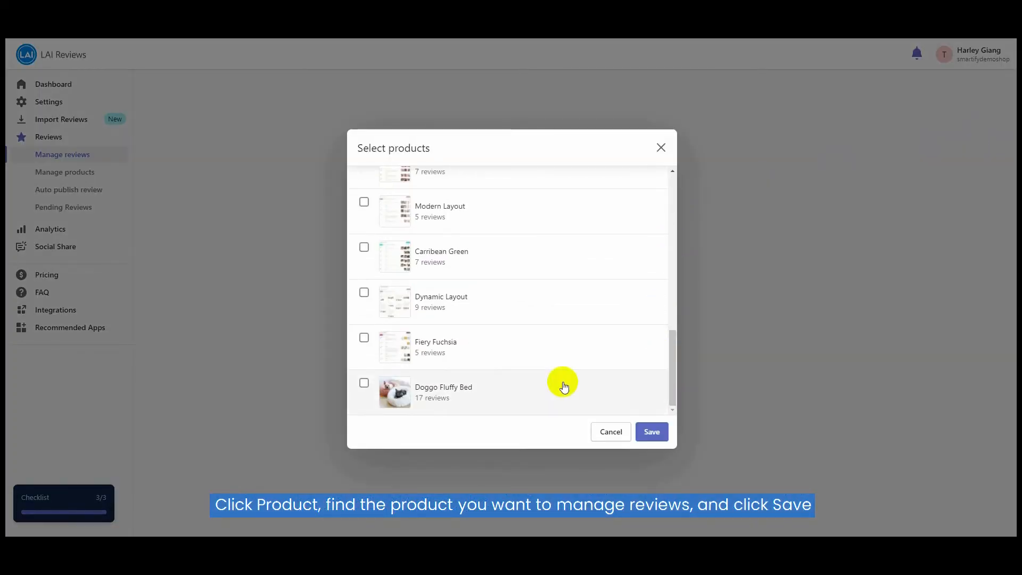
{"action": "left_click", "coordinate": [364, 382]}
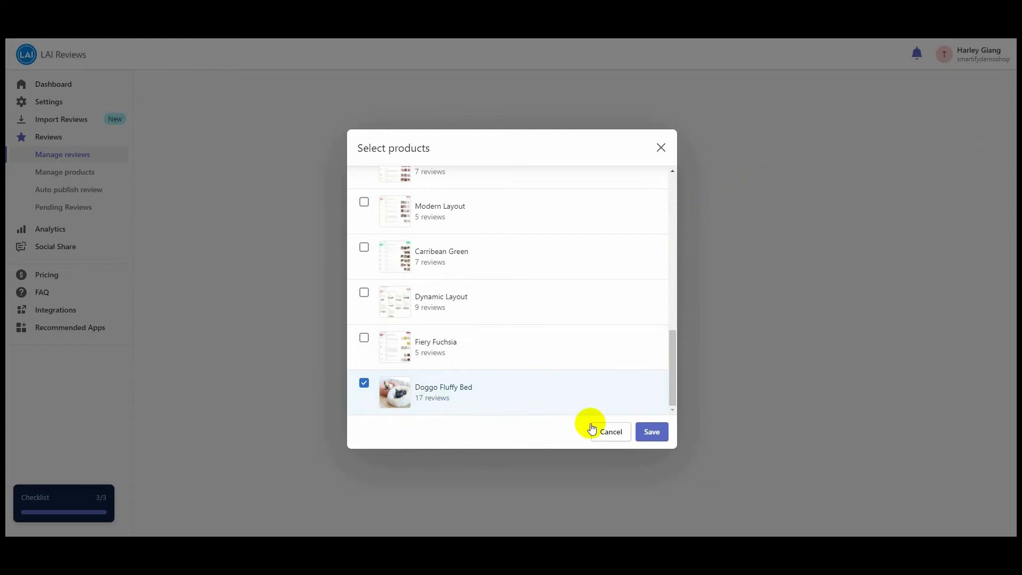
{"action": "left_click", "coordinate": [652, 432]}
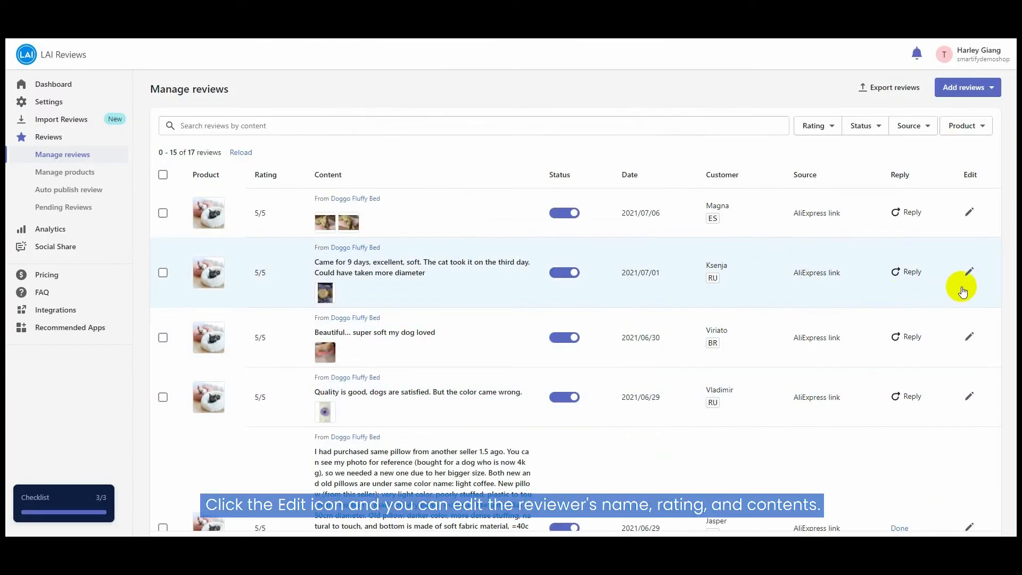
Edit Ksenja's 5-star third-day cat review and save it unchanged
{"action": "left_click", "coordinate": [969, 271]}
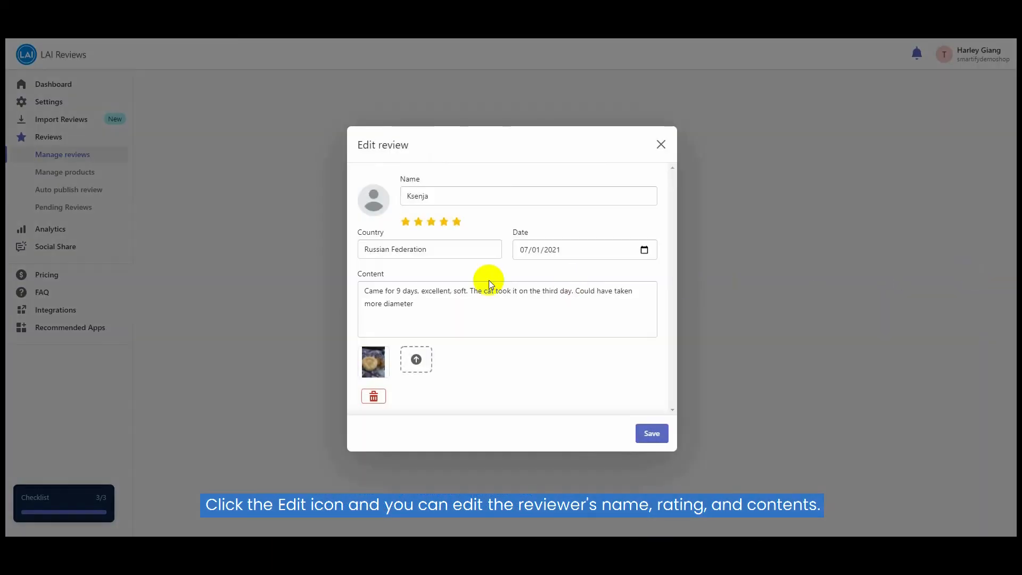
{"action": "mouse_move", "coordinate": [495, 266]}
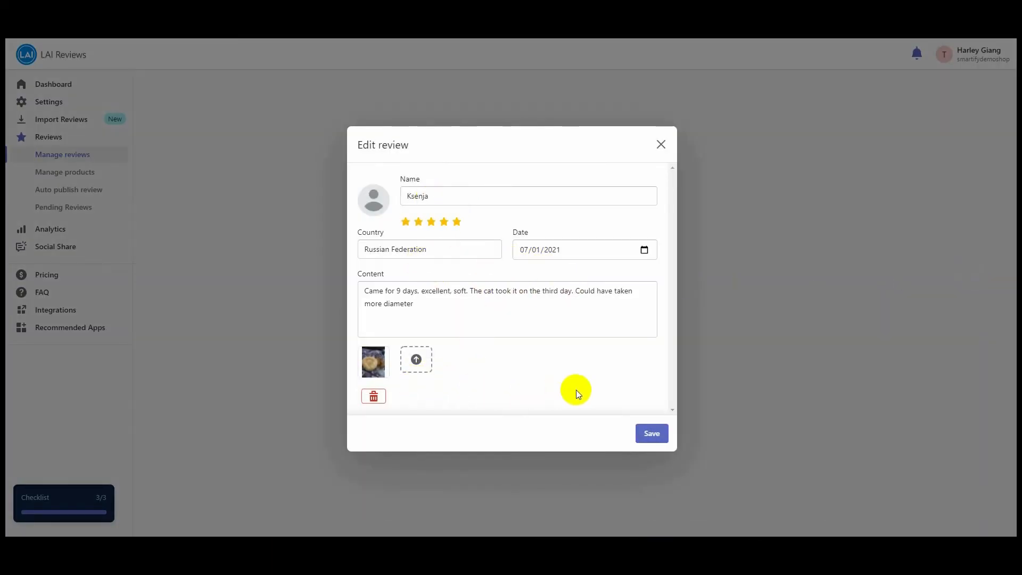
{"action": "left_click", "coordinate": [652, 433]}
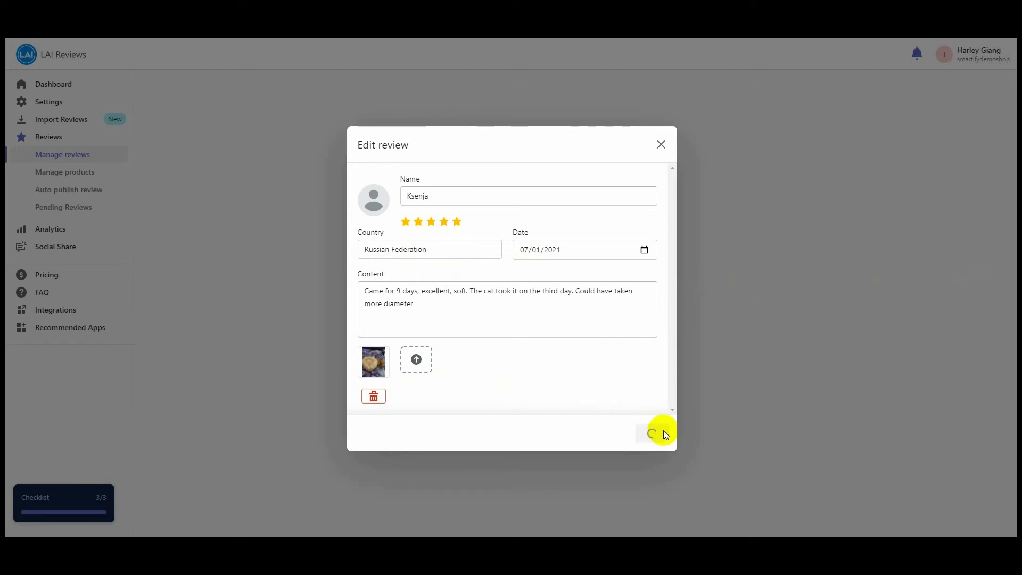
{"action": "left_click", "coordinate": [648, 432]}
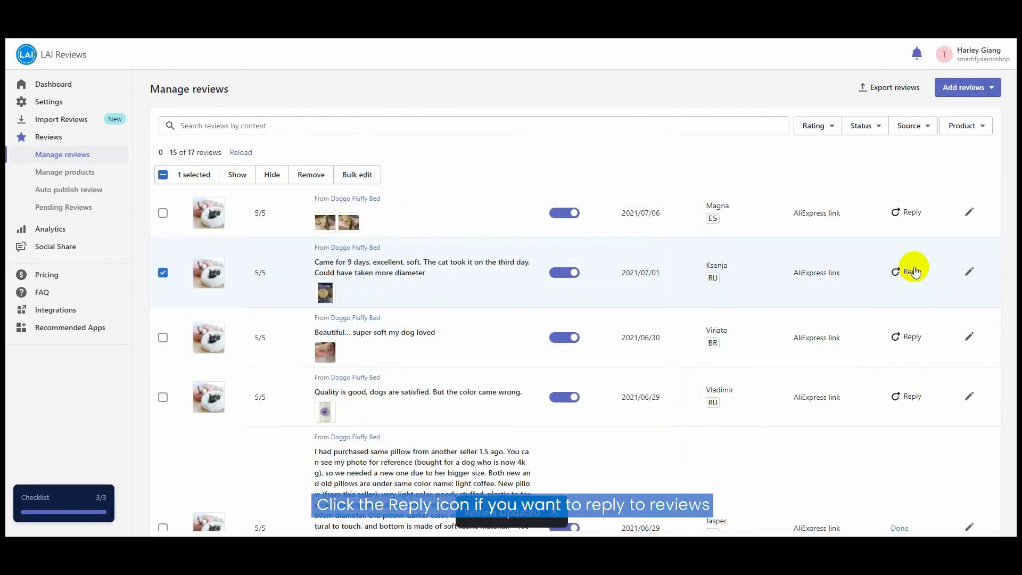
Reply to Ksenja's review with 'Thank you for your feedback <3'
{"action": "left_click", "coordinate": [913, 271]}
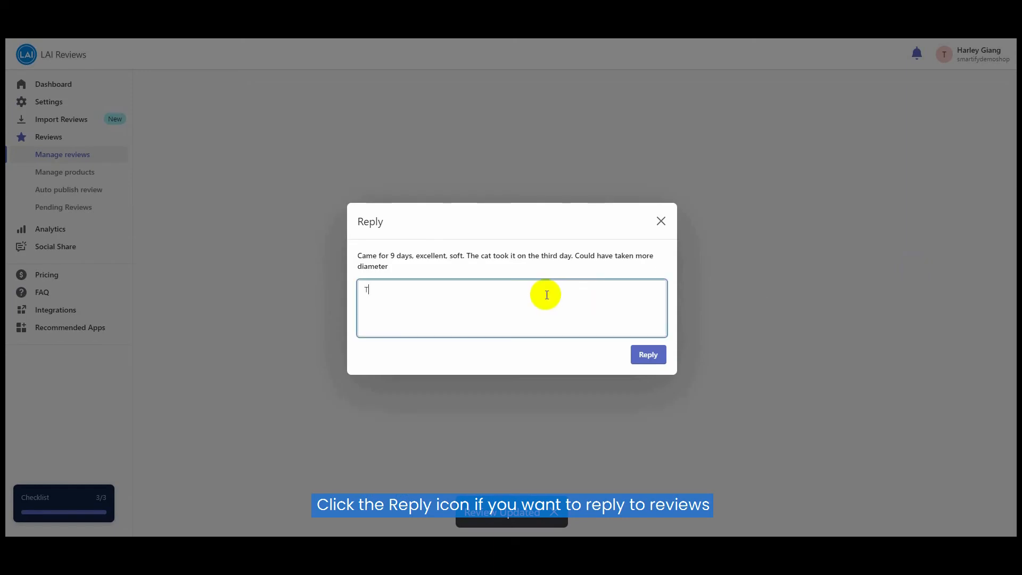
{"action": "type", "text": "Thank you for y"}
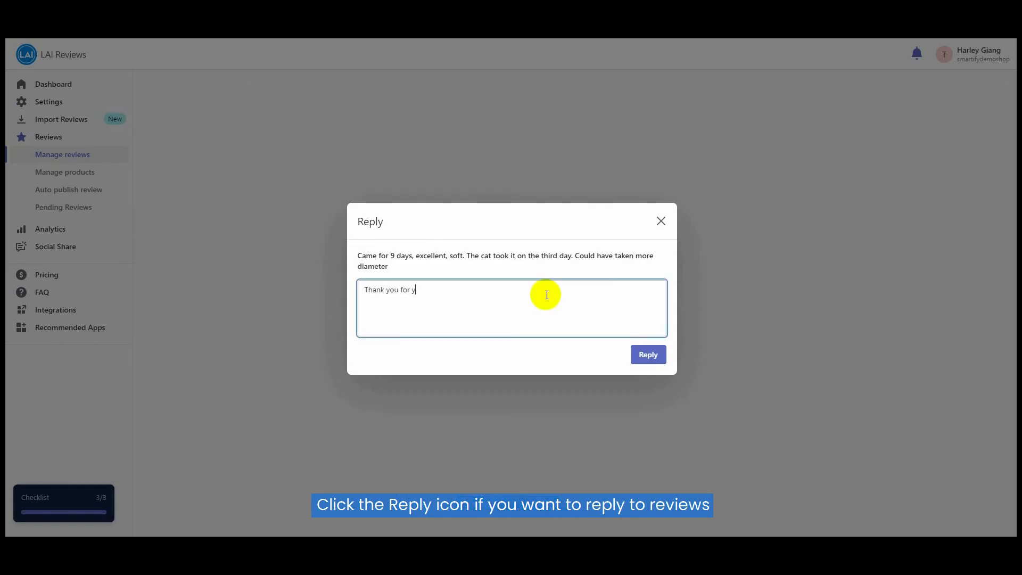
{"action": "type", "text": "our feedback <3"}
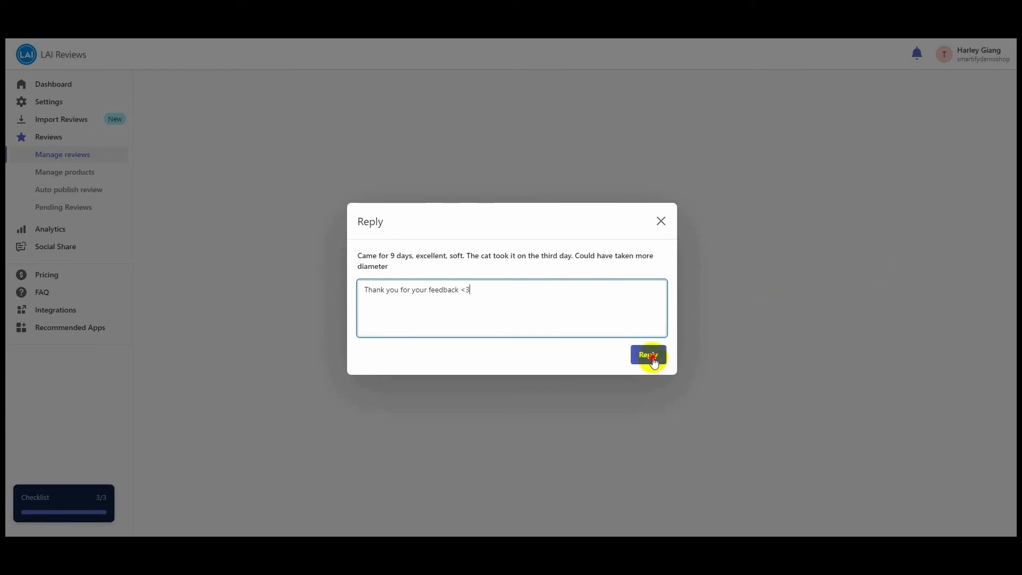
{"action": "left_click", "coordinate": [648, 355]}
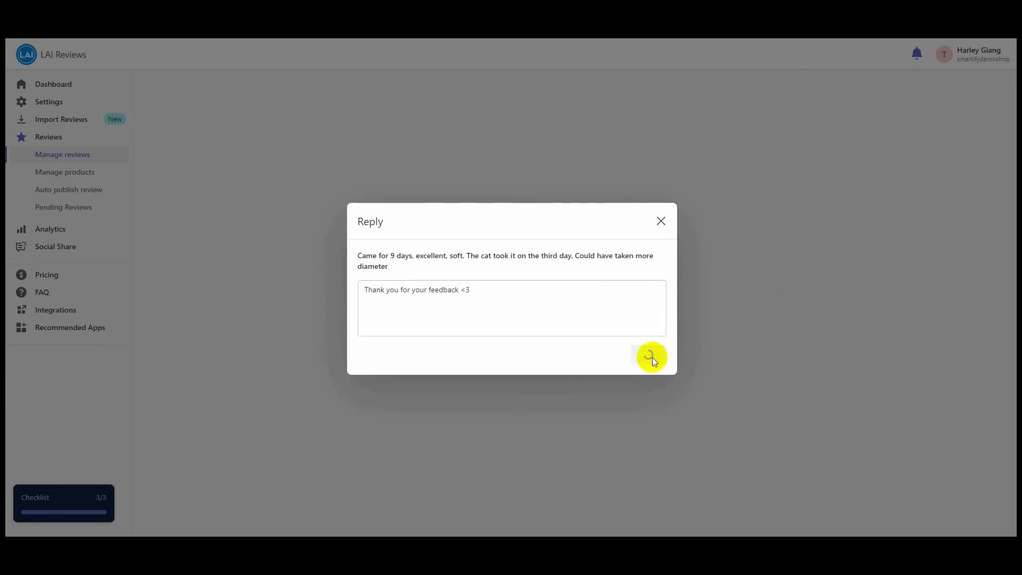
{"action": "left_click", "coordinate": [652, 358]}
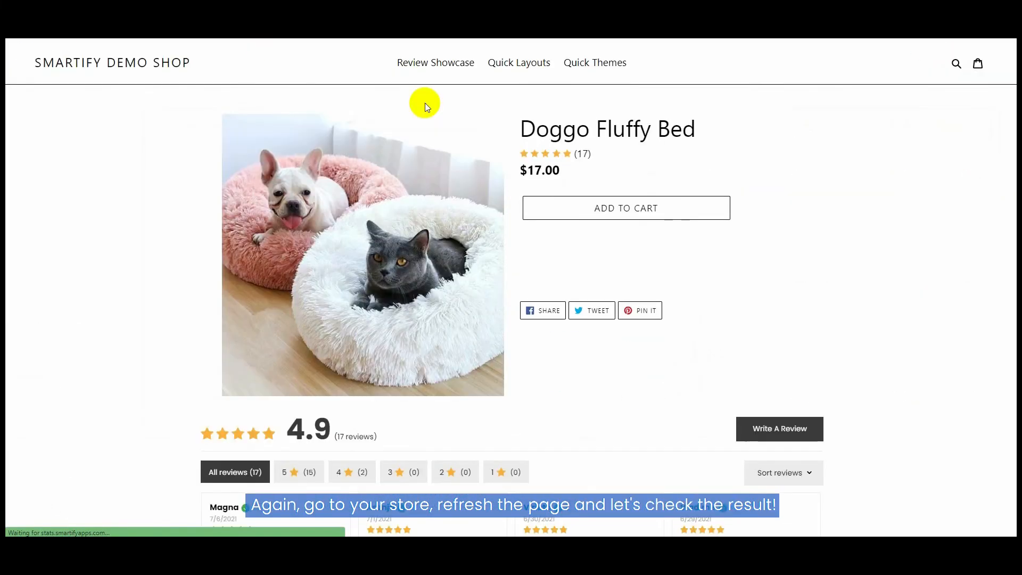
Scroll down the refreshed Doggo Fluffy Bed page to its review widget showing 17 reviews at 4.9 stars
{"action": "scroll", "scroll_direction": "down", "scroll_amount": 3}
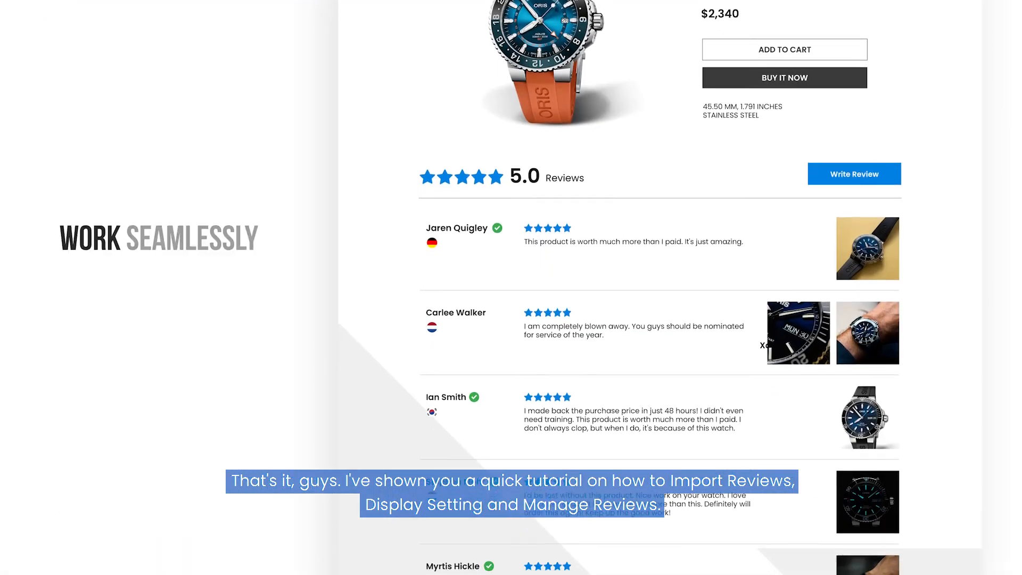
{"action": "scroll", "scroll_direction": "down", "scroll_amount": 3}
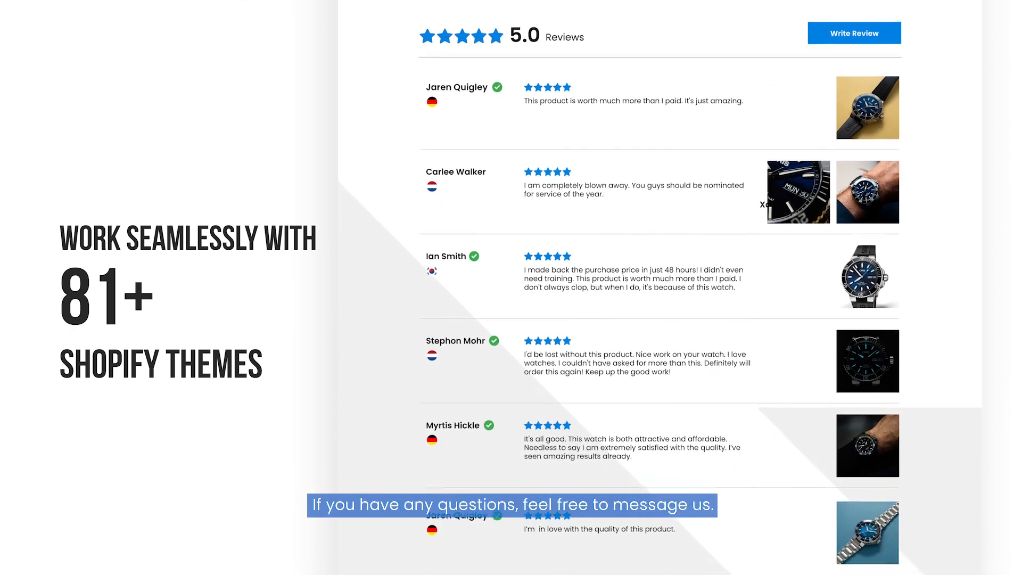